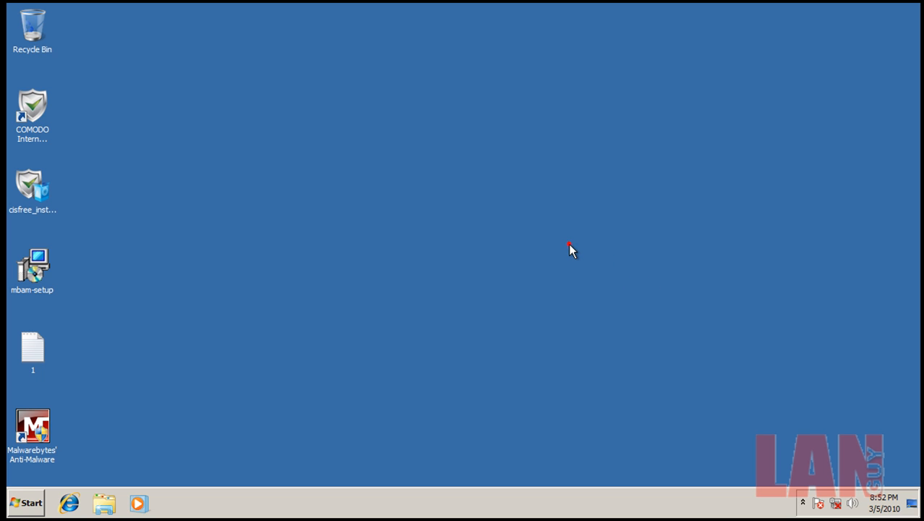
# Step: Reveal the hidden notification-area icons on the desktop, including the COMODO tray icon
pyautogui.click(250, 208)
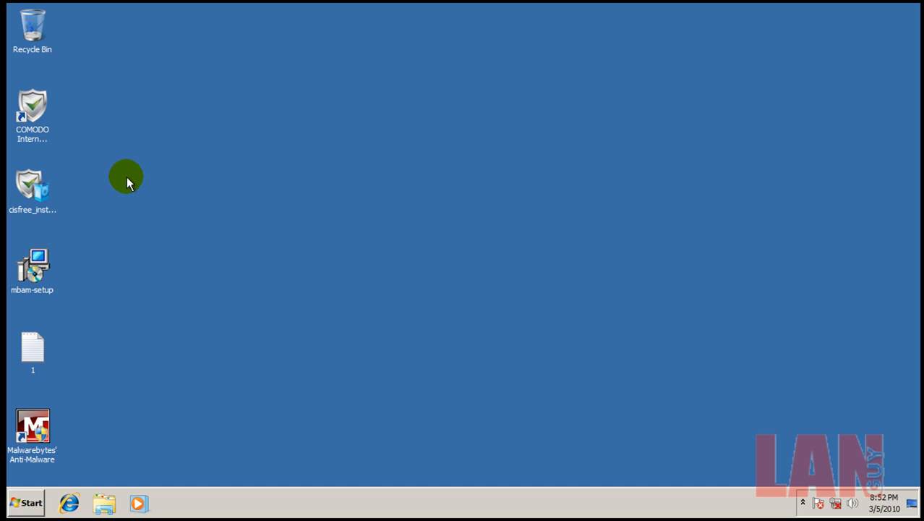
pyautogui.moveTo(124, 187)
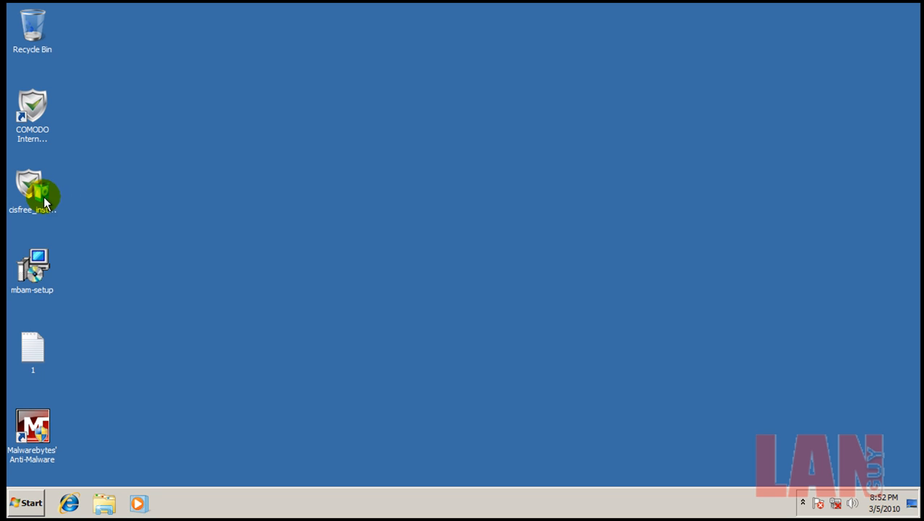
pyautogui.moveTo(110, 173)
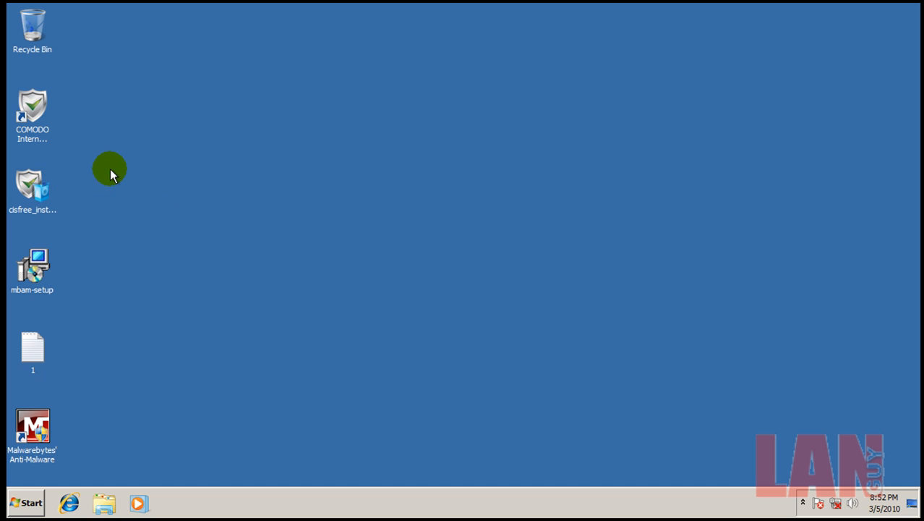
pyautogui.moveTo(34, 185)
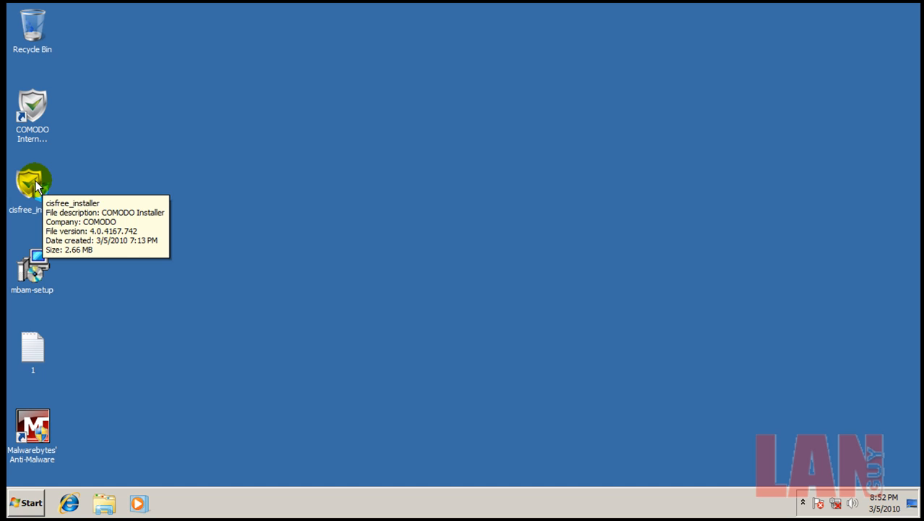
pyautogui.moveTo(133, 164)
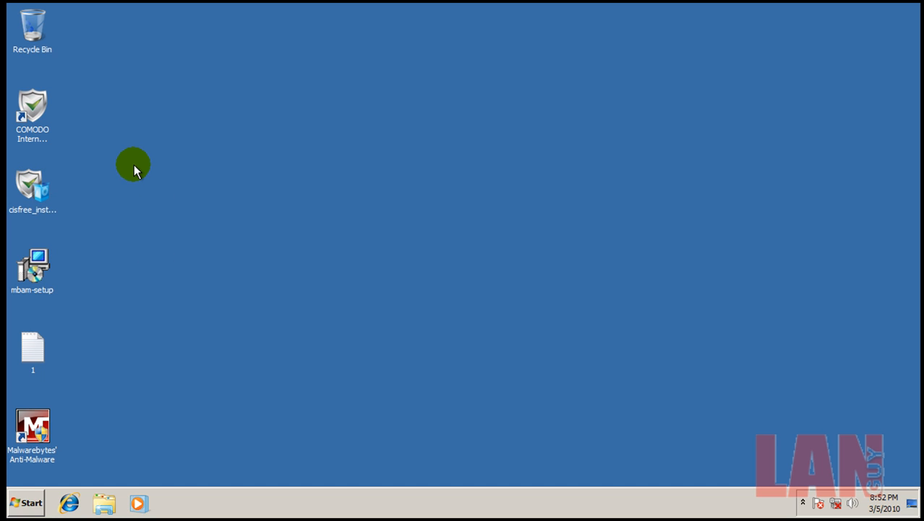
pyautogui.moveTo(70, 334)
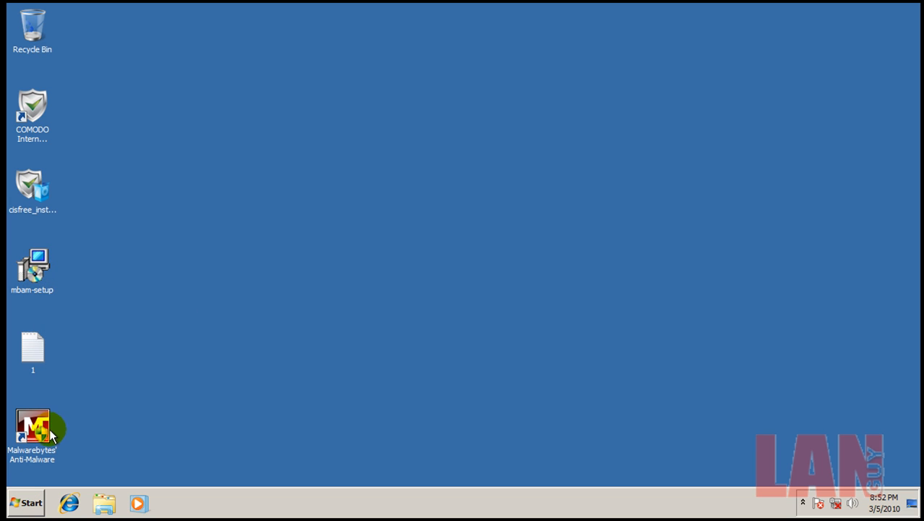
pyautogui.doubleClick(31, 348)
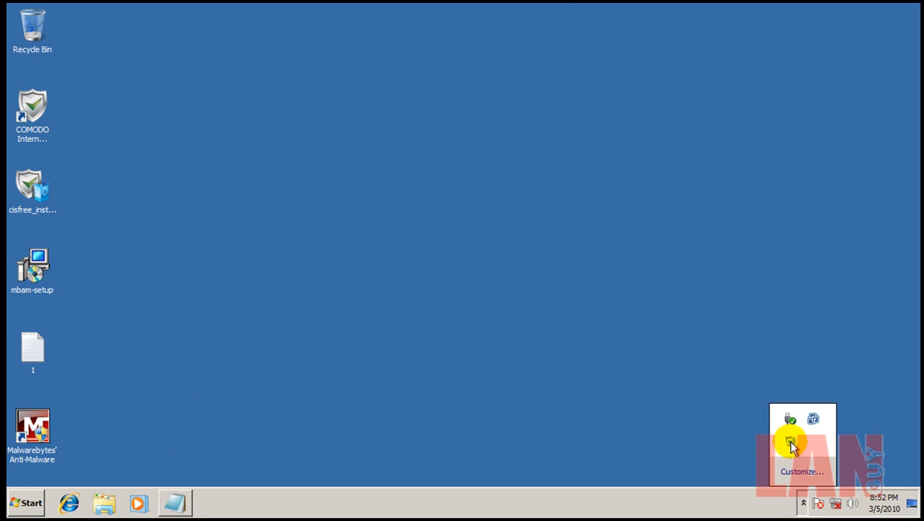
# Step: Bring up the COMODO Summary from the tray icon and dismiss the failed virus-database update notice
pyautogui.click(789, 442)
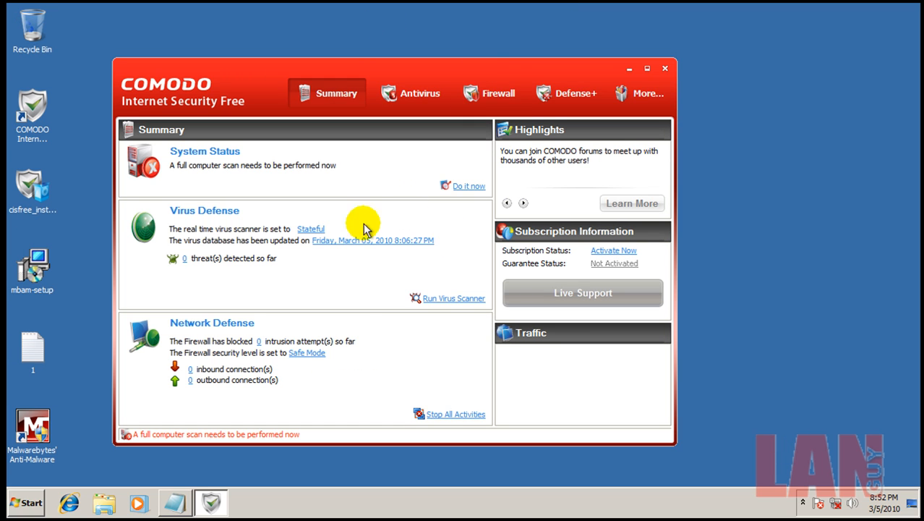
pyautogui.moveTo(364, 296)
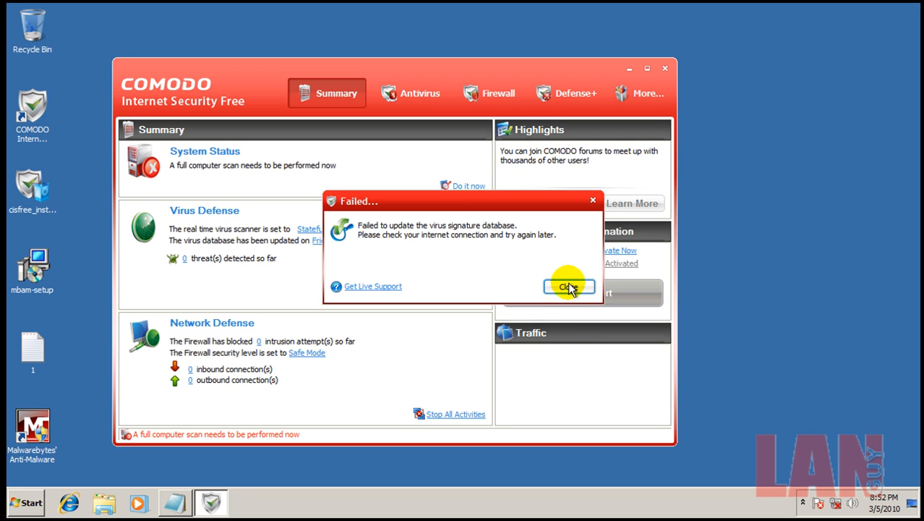
pyautogui.click(568, 287)
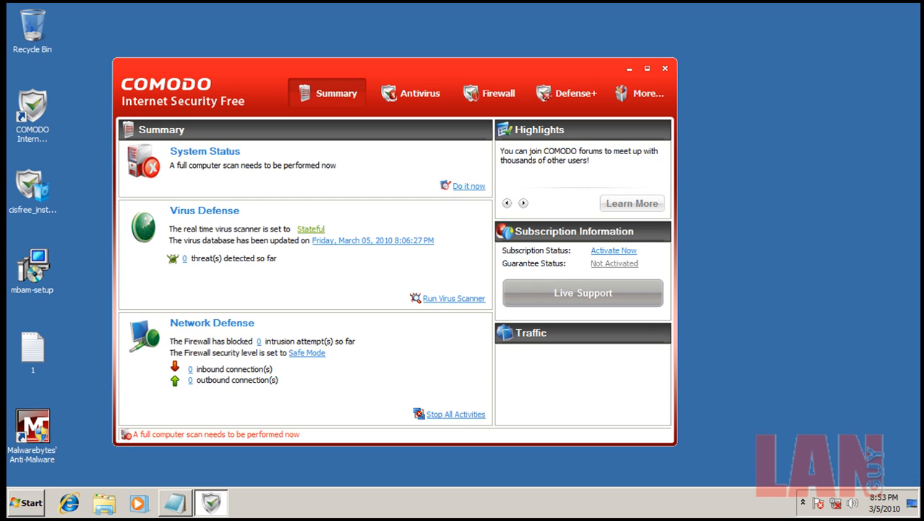
pyautogui.moveTo(405, 278)
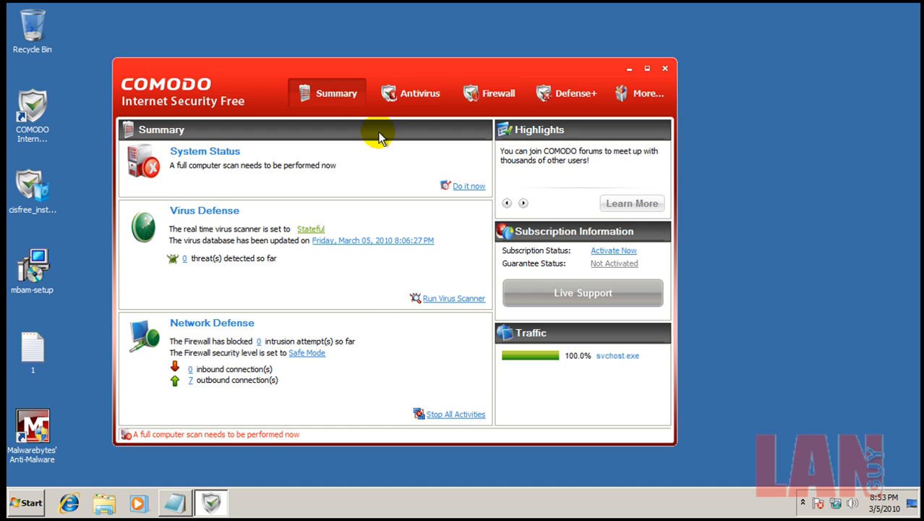
# Step: Tour the Antivirus, Firewall advanced, Defense+ and Sandbox sections, ending on Defense+ common tasks
pyautogui.click(411, 92)
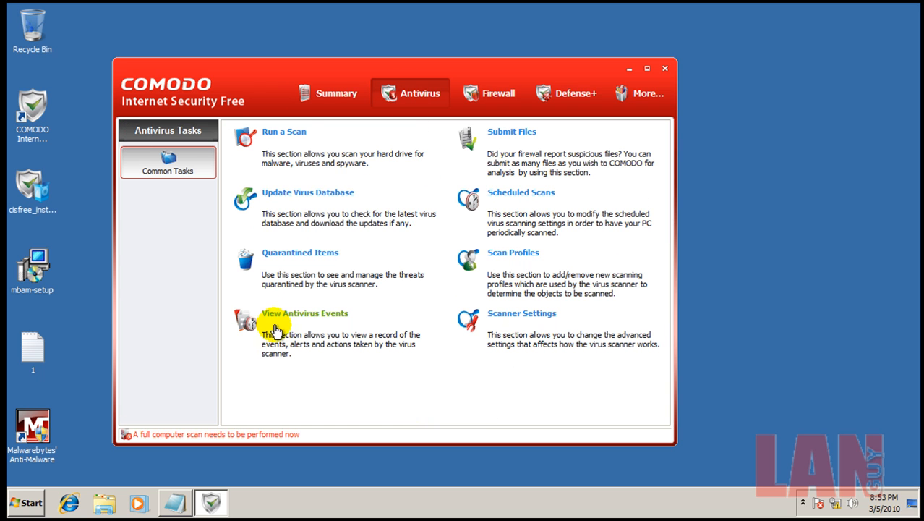
pyautogui.moveTo(289, 130)
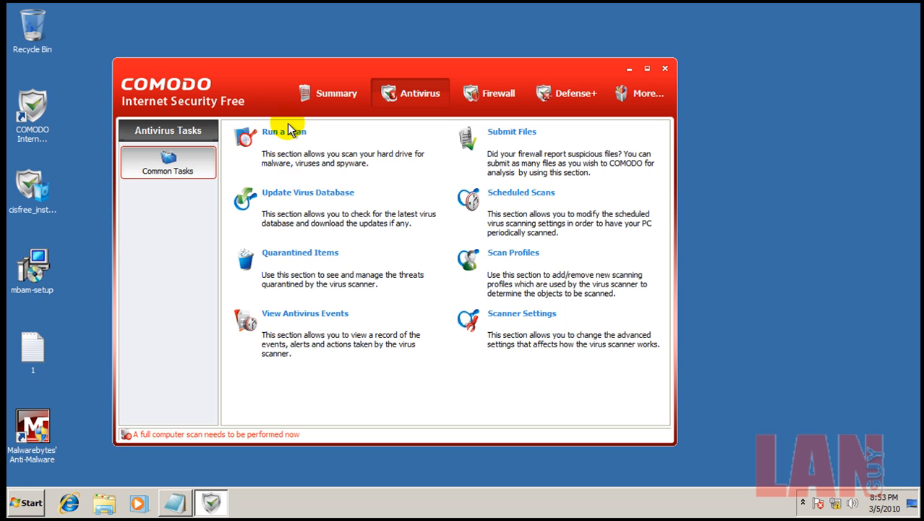
pyautogui.click(488, 93)
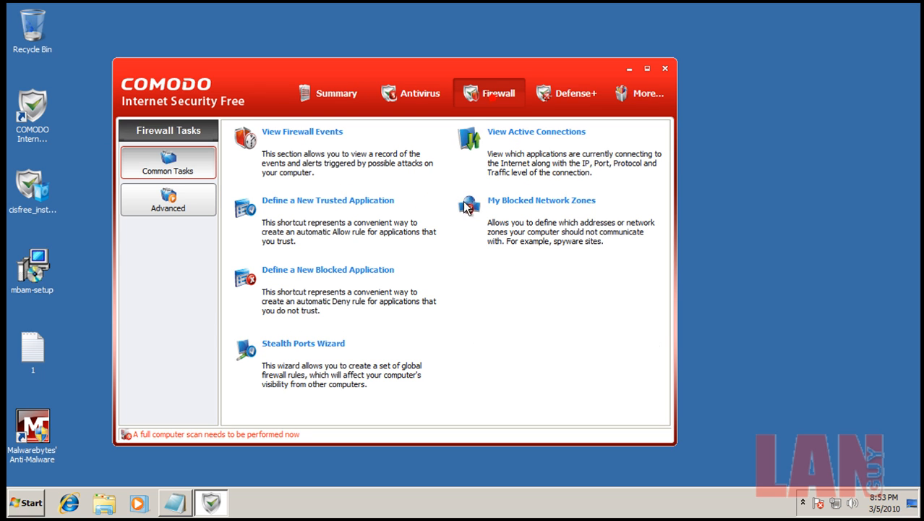
pyautogui.click(168, 199)
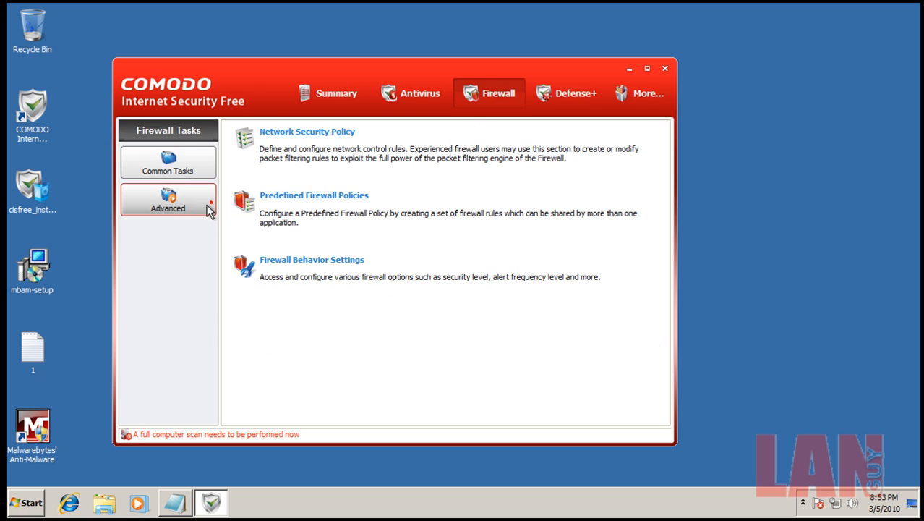
pyautogui.click(567, 93)
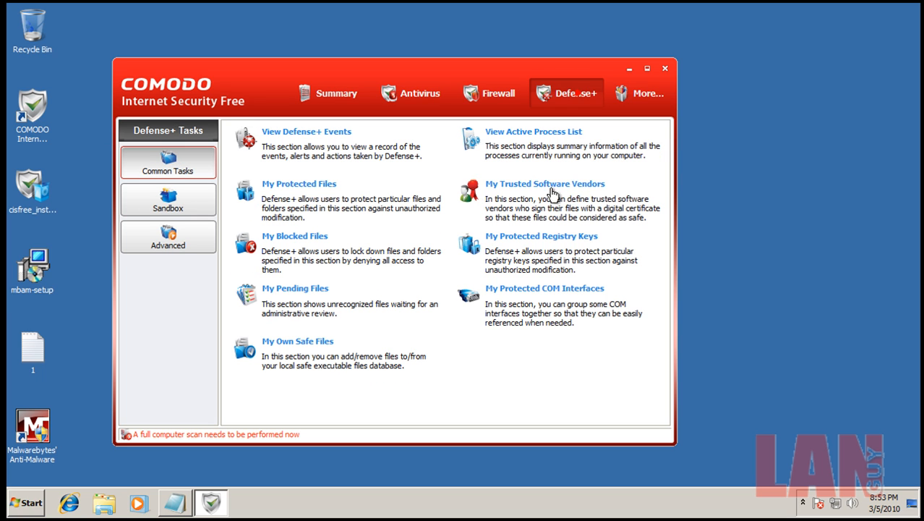
pyautogui.moveTo(168, 200)
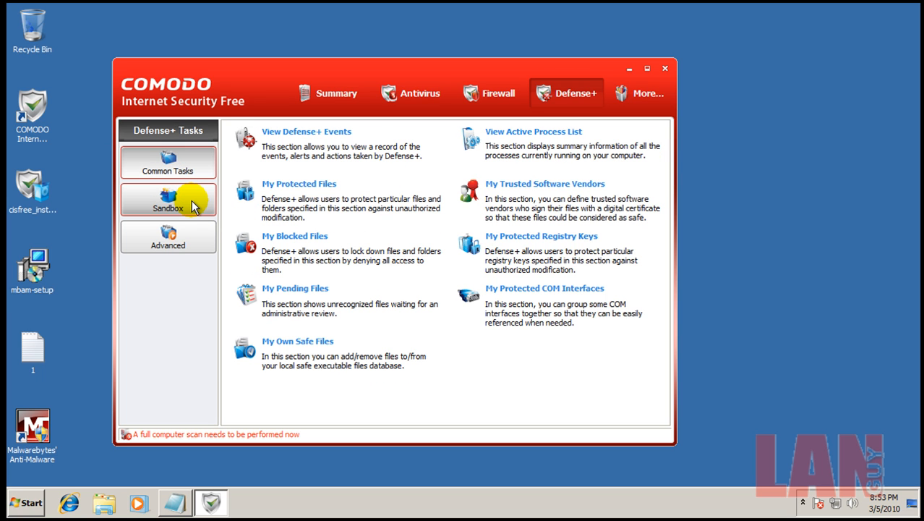
pyautogui.click(168, 200)
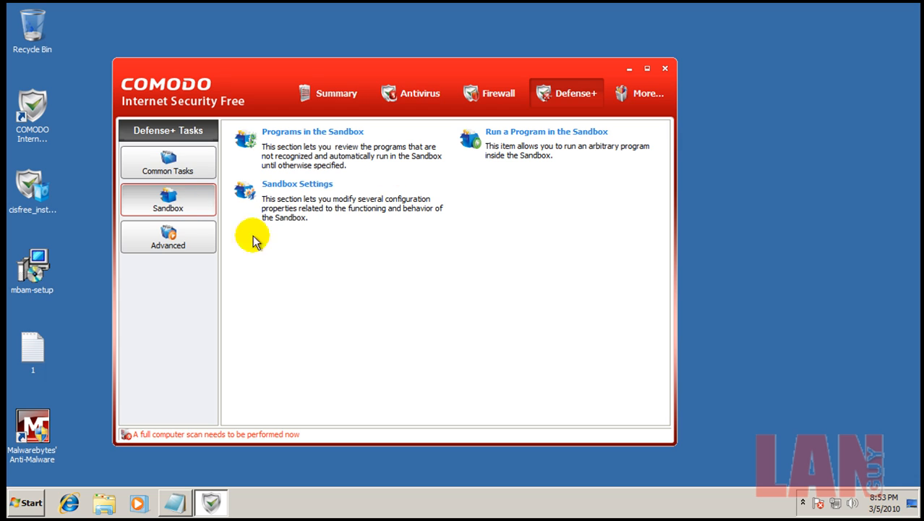
pyautogui.moveTo(211, 194)
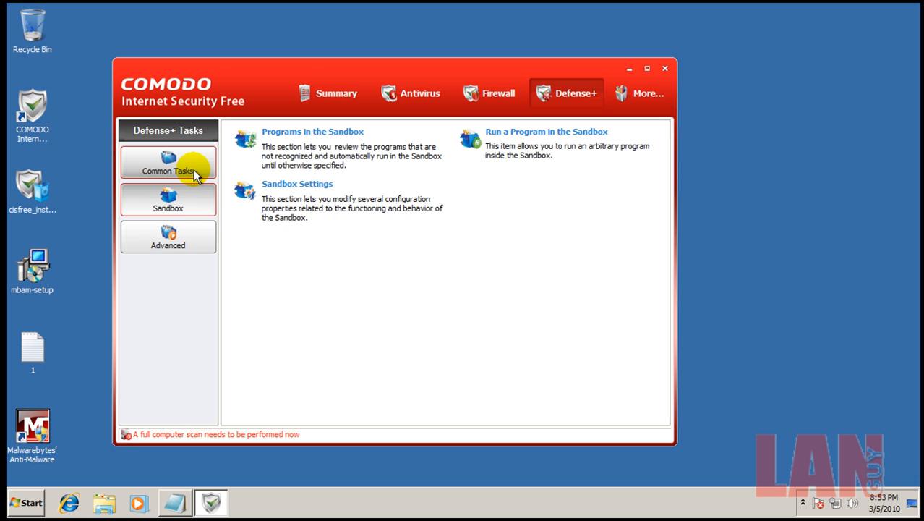
pyautogui.click(167, 162)
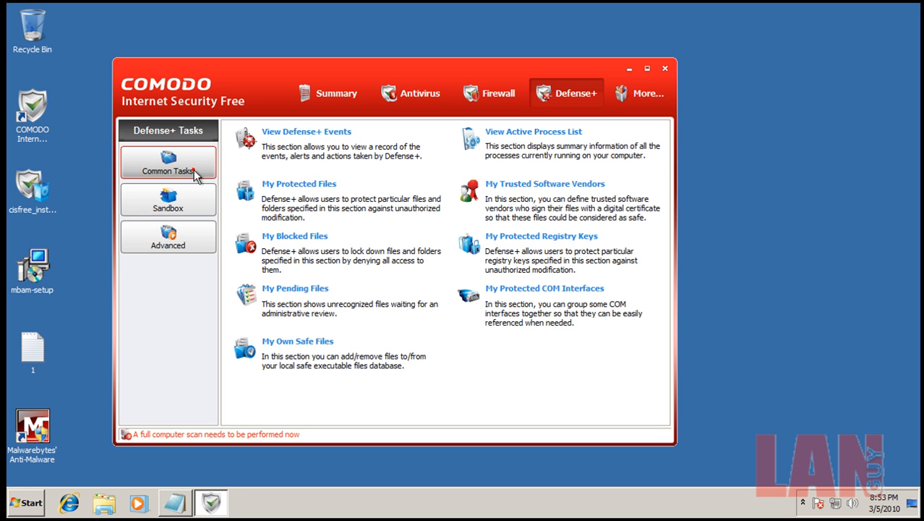
pyautogui.moveTo(434, 173)
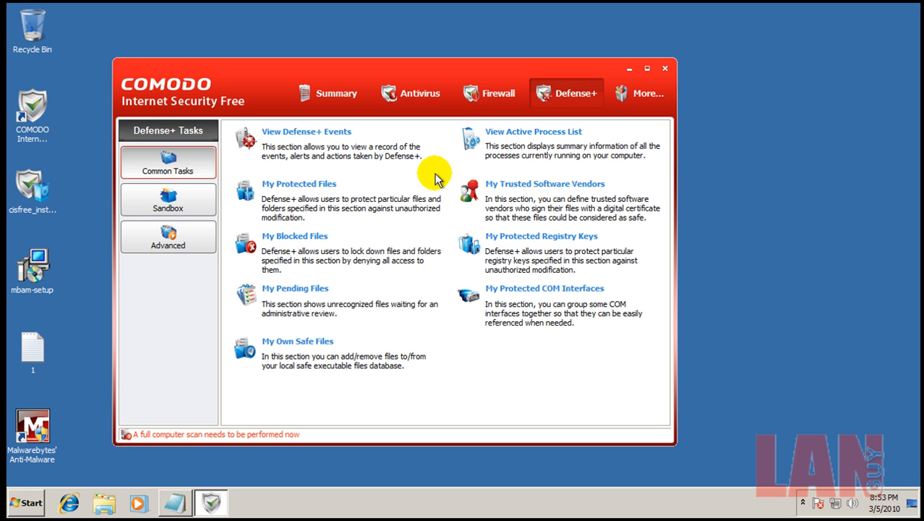
pyautogui.moveTo(449, 176)
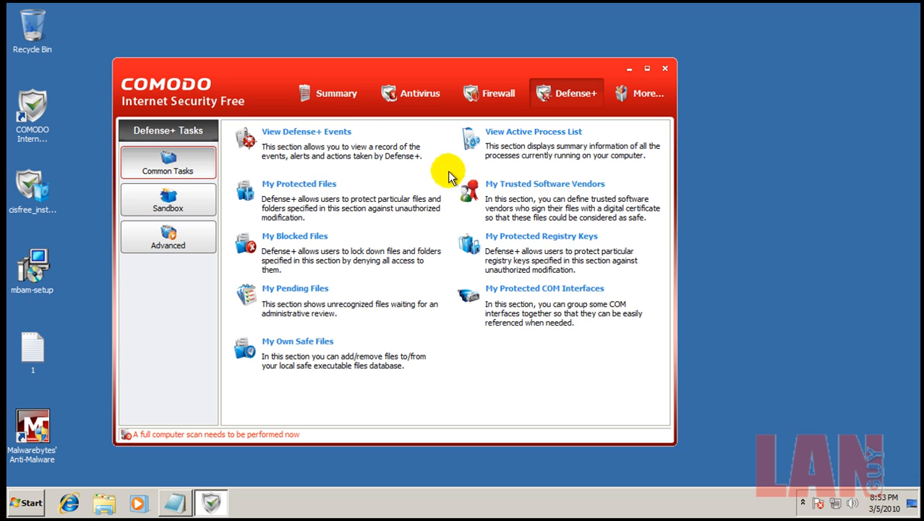
pyautogui.moveTo(480, 130)
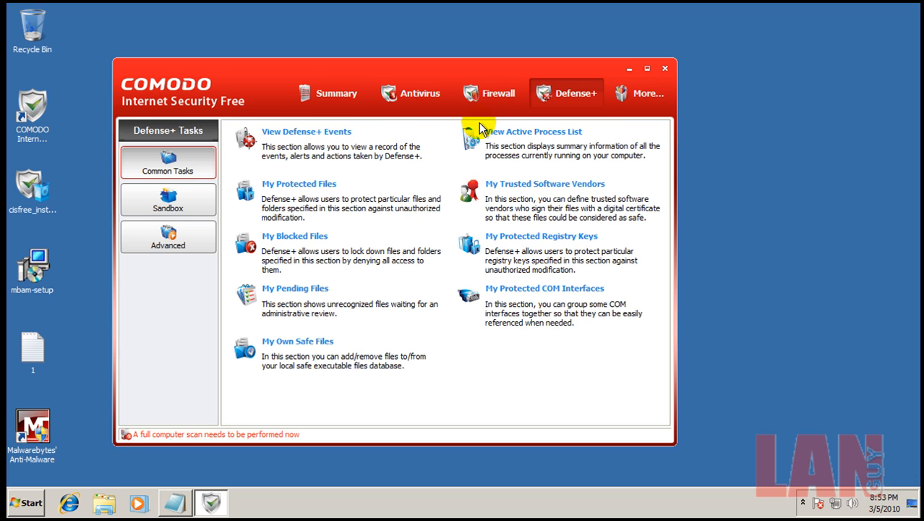
pyautogui.moveTo(416, 187)
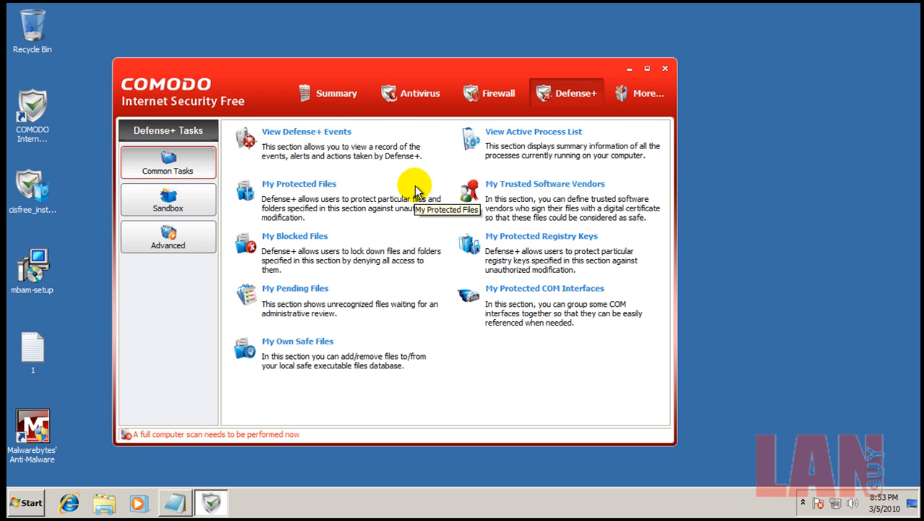
pyautogui.moveTo(442, 139)
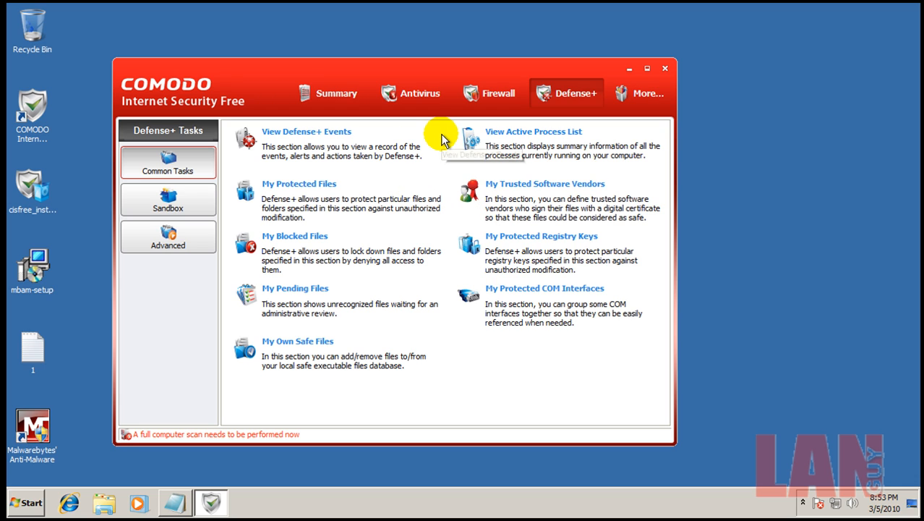
pyautogui.moveTo(246, 137)
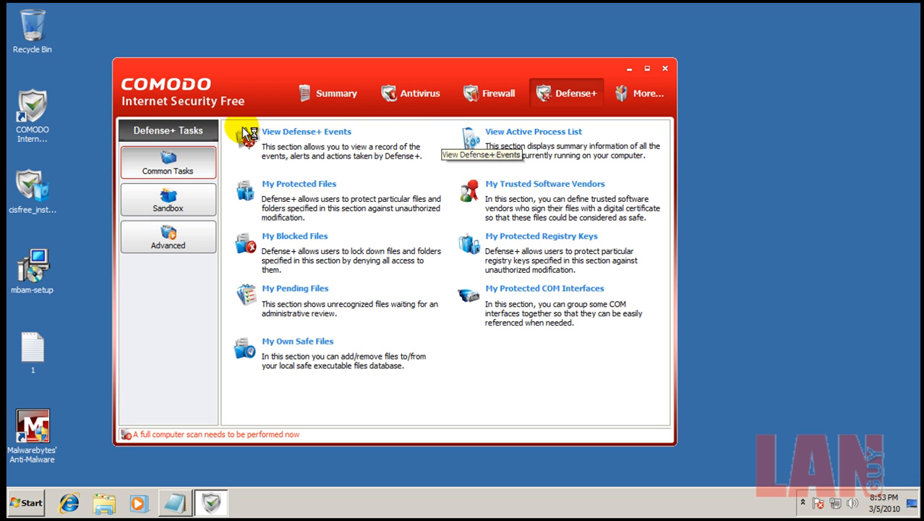
# Step: View the Defense+ events, dismiss the signatures up-to-date notice and close the COMODO window
pyautogui.click(326, 93)
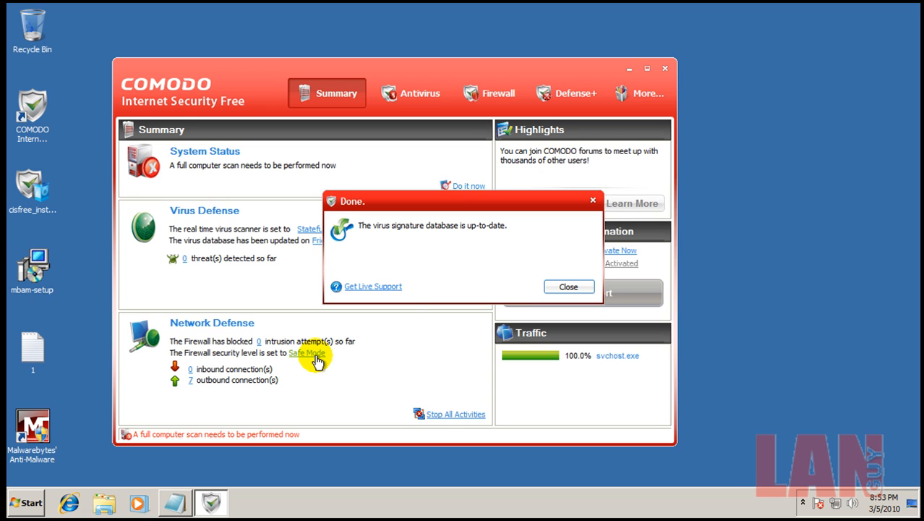
pyautogui.click(569, 286)
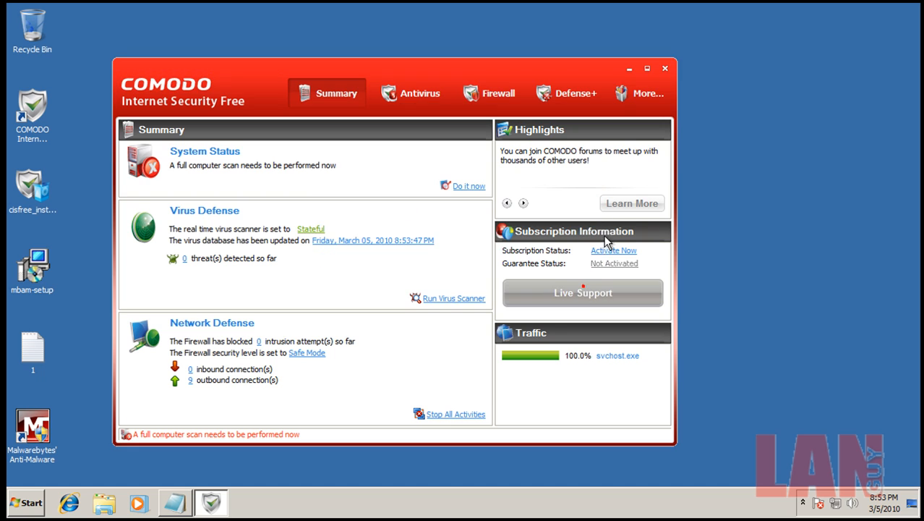
pyautogui.click(663, 68)
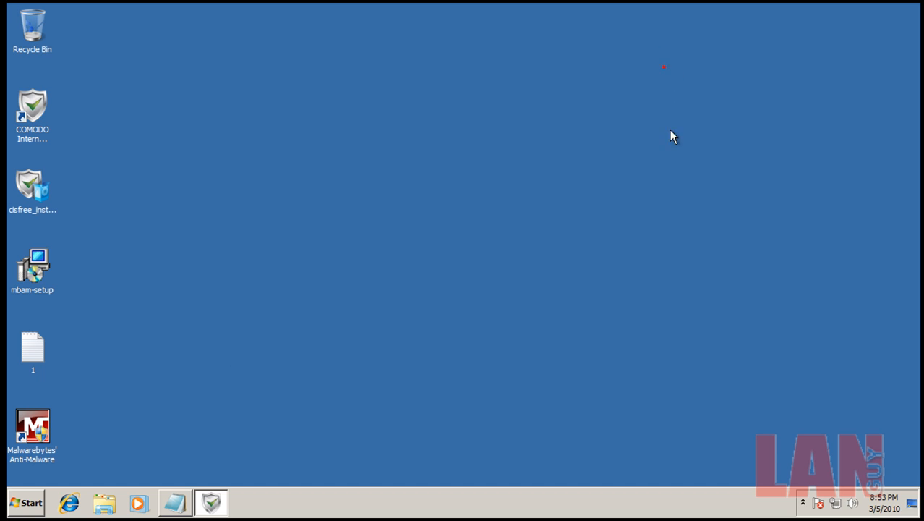
pyautogui.rightClick(473, 487)
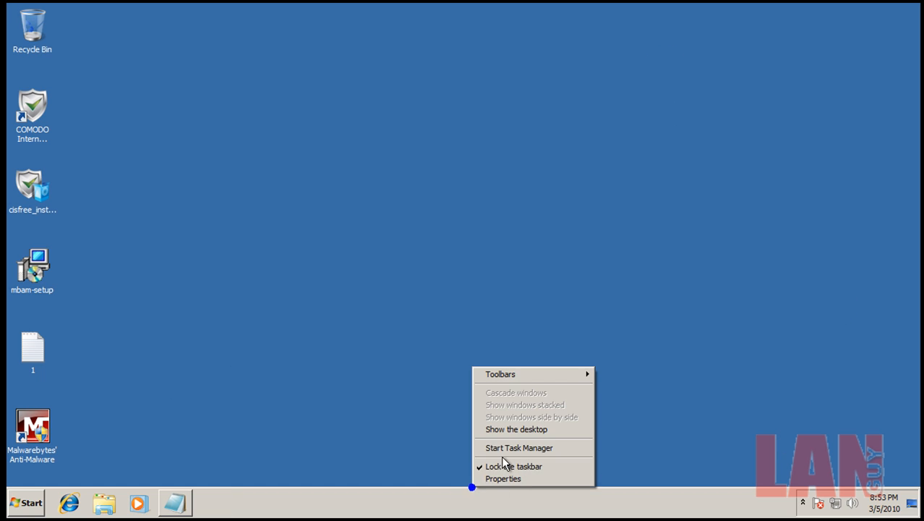
pyautogui.click(517, 446)
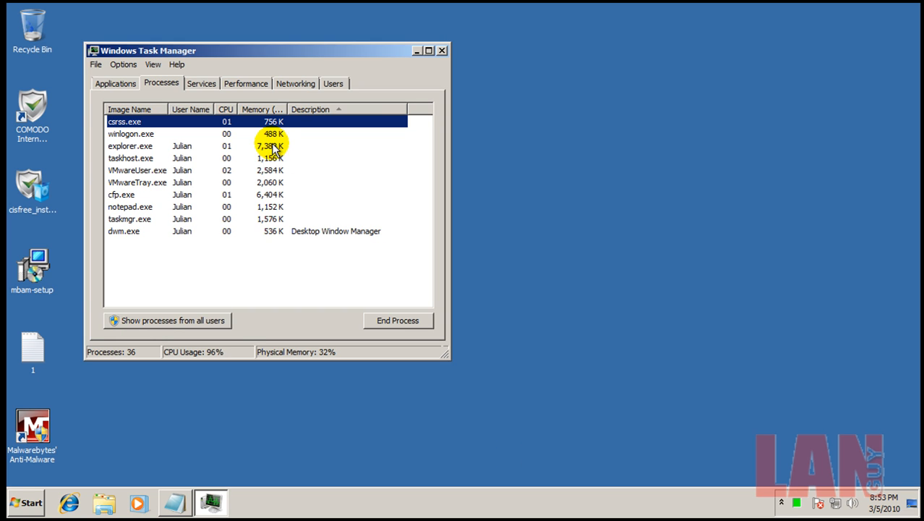
pyautogui.click(442, 50)
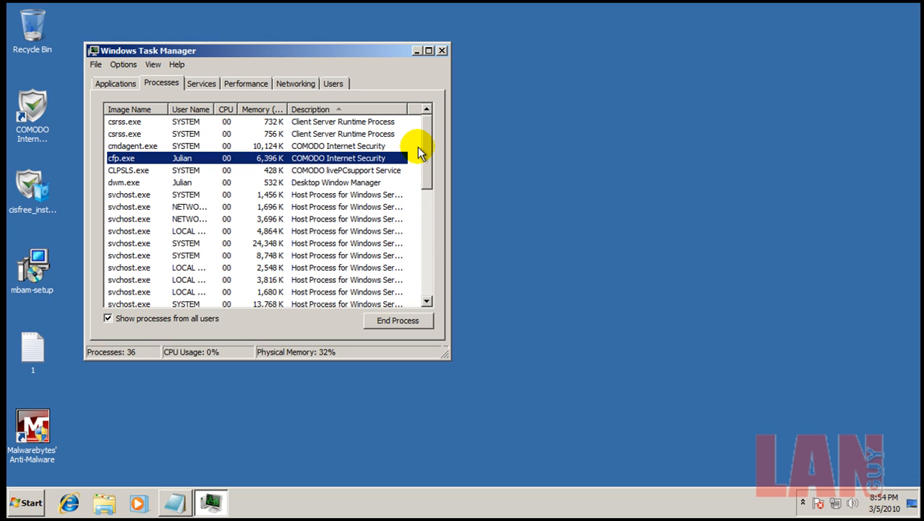
pyautogui.moveTo(448, 110)
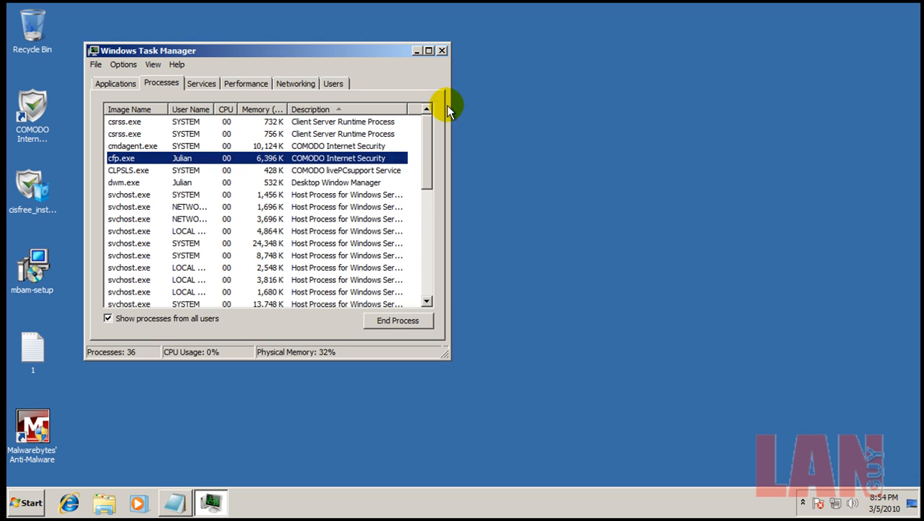
pyautogui.click(442, 50)
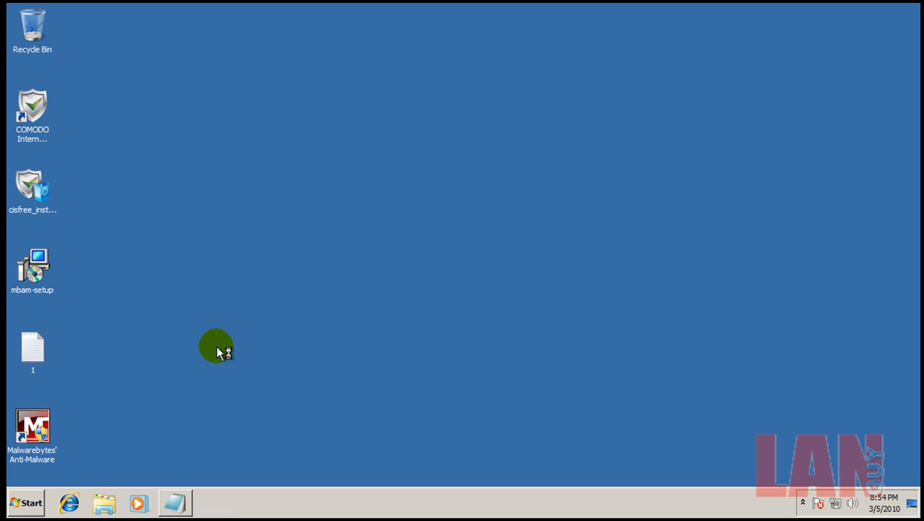
# Step: Load the first cargounioninc.com link from the malware-links text file in Internet Explorer
pyautogui.doubleClick(32, 351)
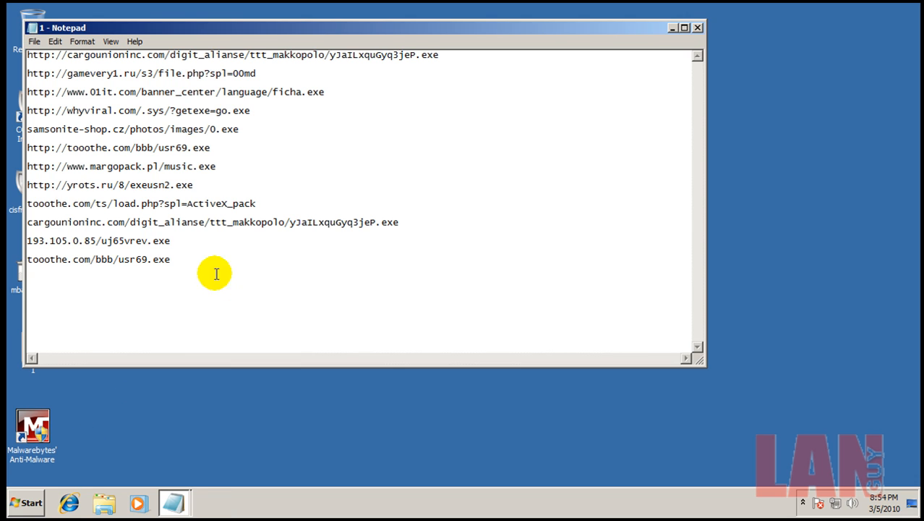
pyautogui.doubleClick(42, 72)
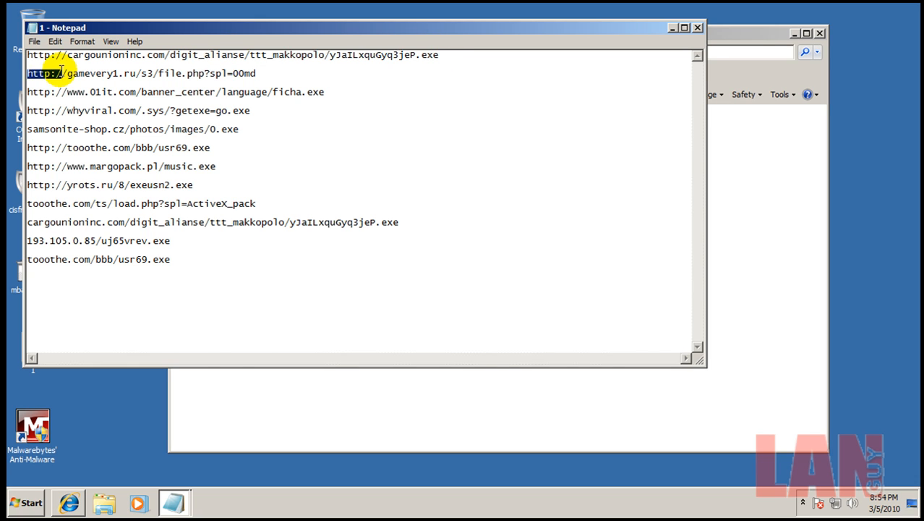
pyautogui.rightClick(231, 55)
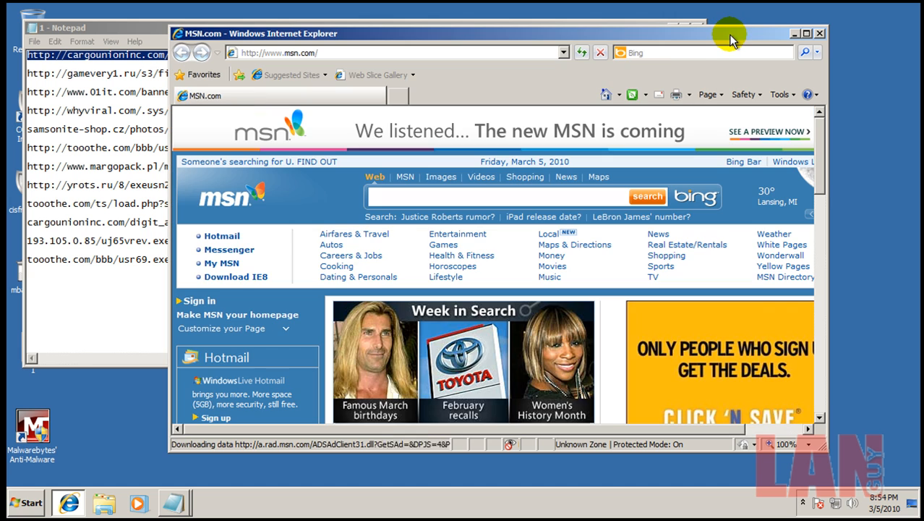
pyautogui.rightClick(370, 52)
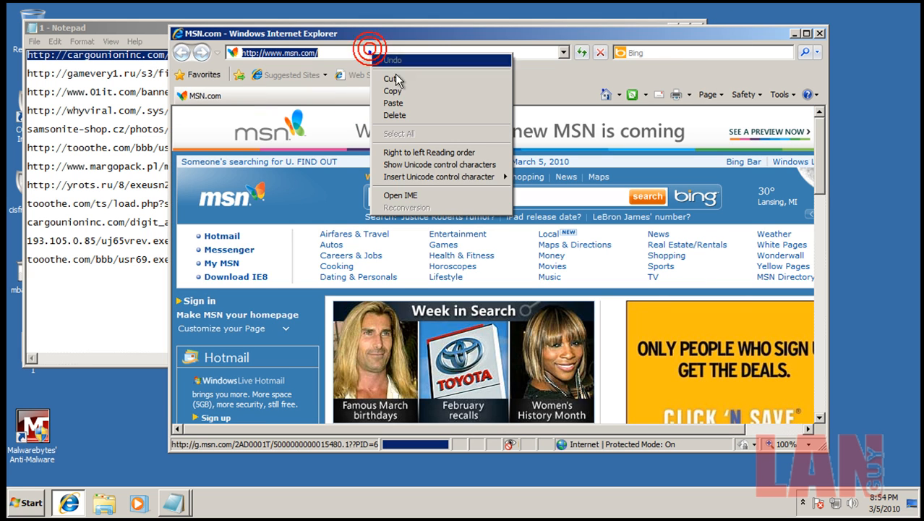
pyautogui.click(393, 103)
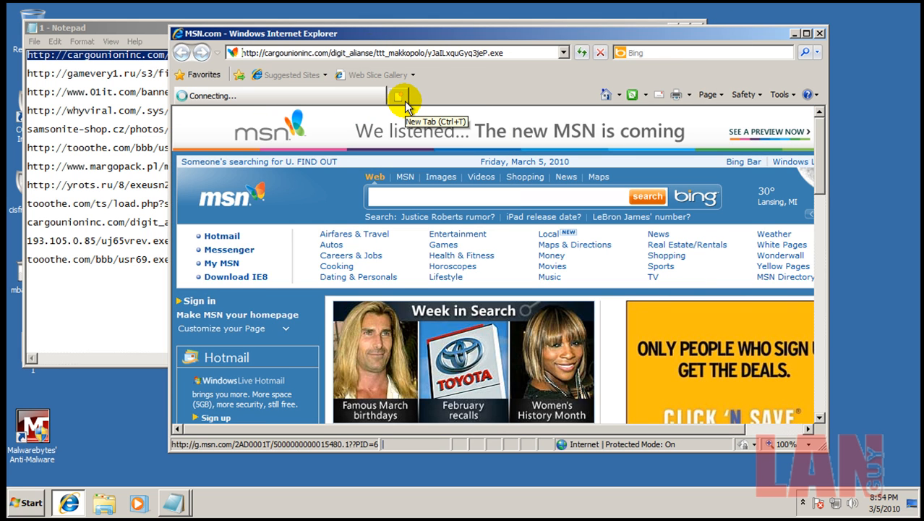
pyautogui.moveTo(468, 85)
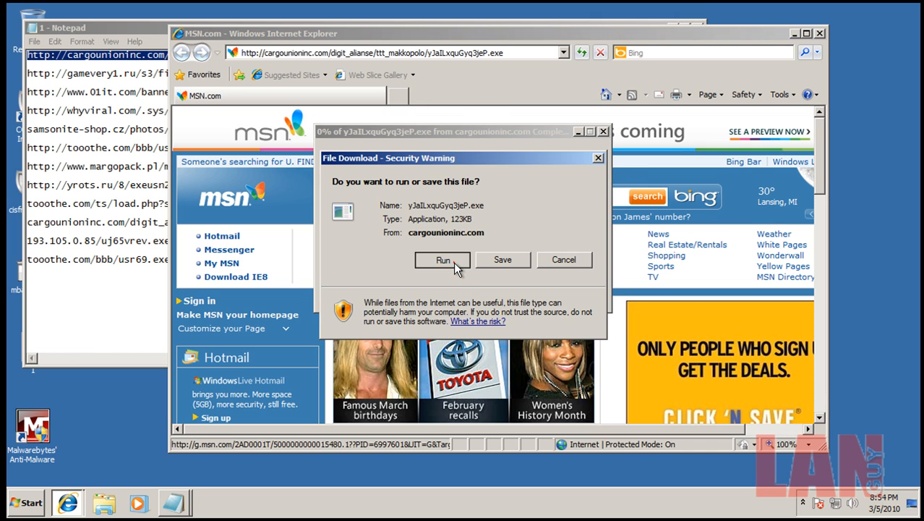
# Step: Run the cargounioninc.com executable and acknowledge COMODO's sandbox notices for it
pyautogui.click(442, 260)
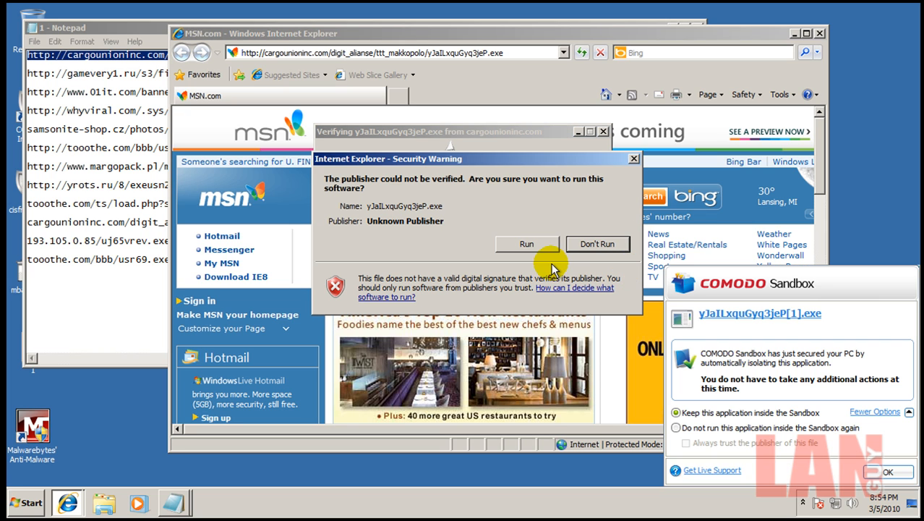
pyautogui.moveTo(790, 295)
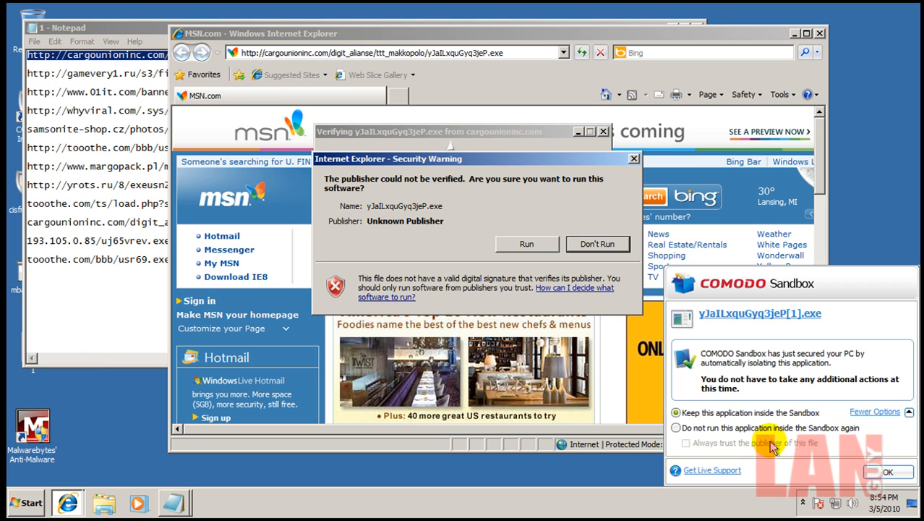
pyautogui.click(888, 472)
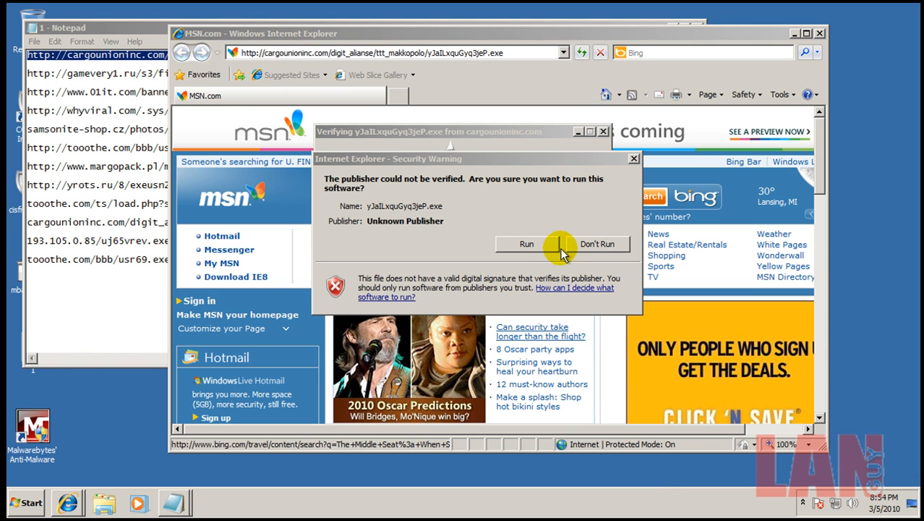
pyautogui.click(526, 243)
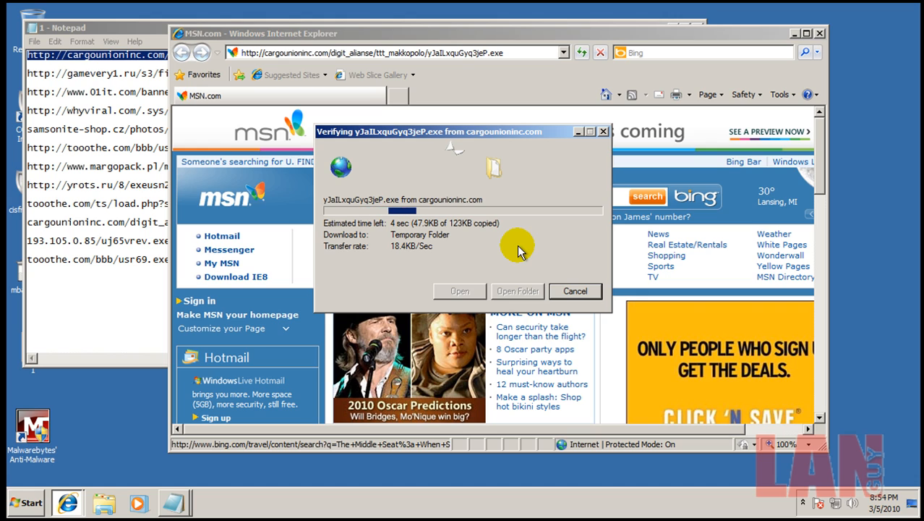
pyautogui.moveTo(592, 239)
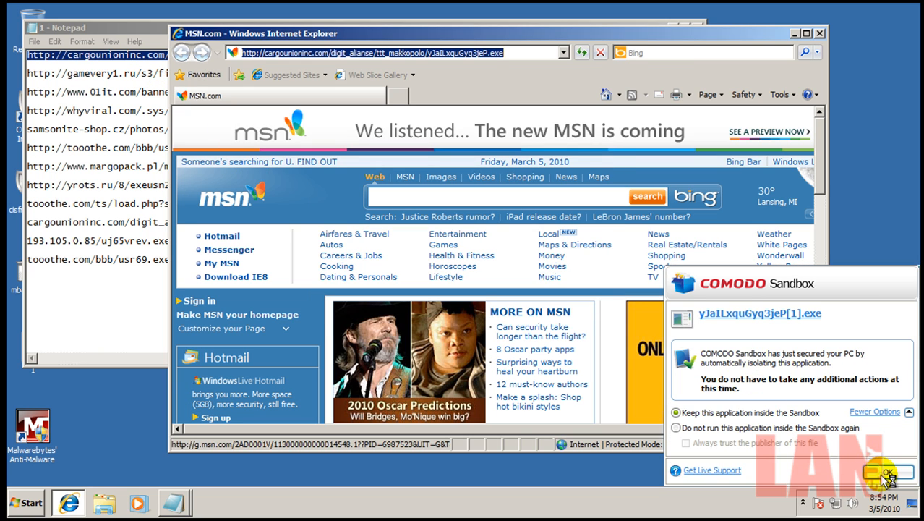
pyautogui.click(888, 474)
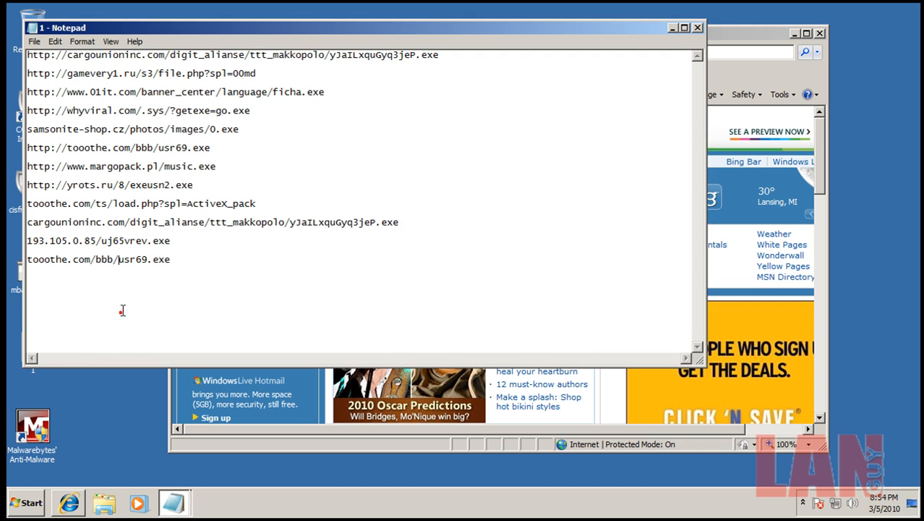
# Step: Start saving the load.exe download from the gamevery1.ru link
pyautogui.tripleClick(142, 73)
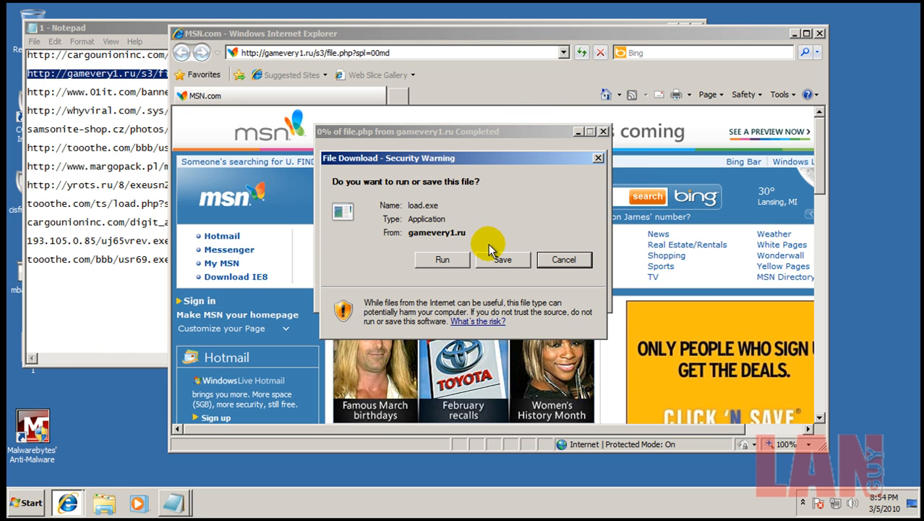
pyautogui.click(442, 259)
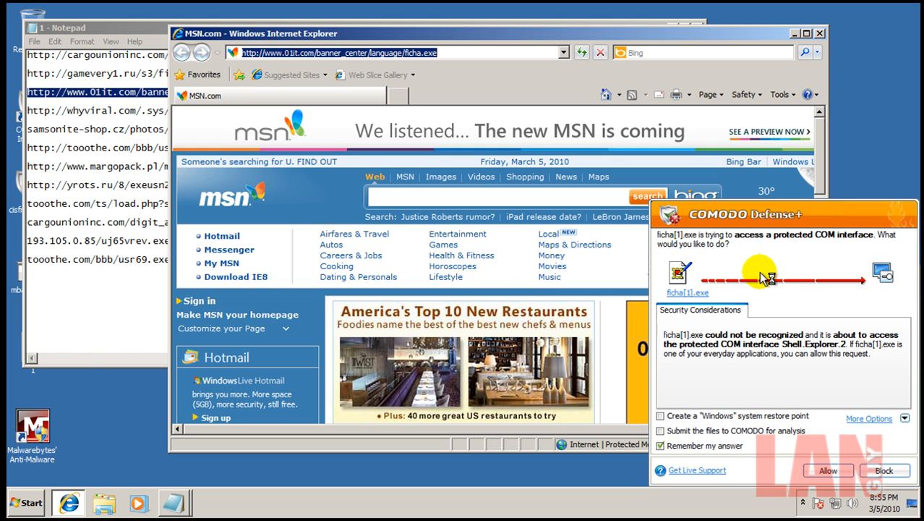
pyautogui.moveTo(792, 217)
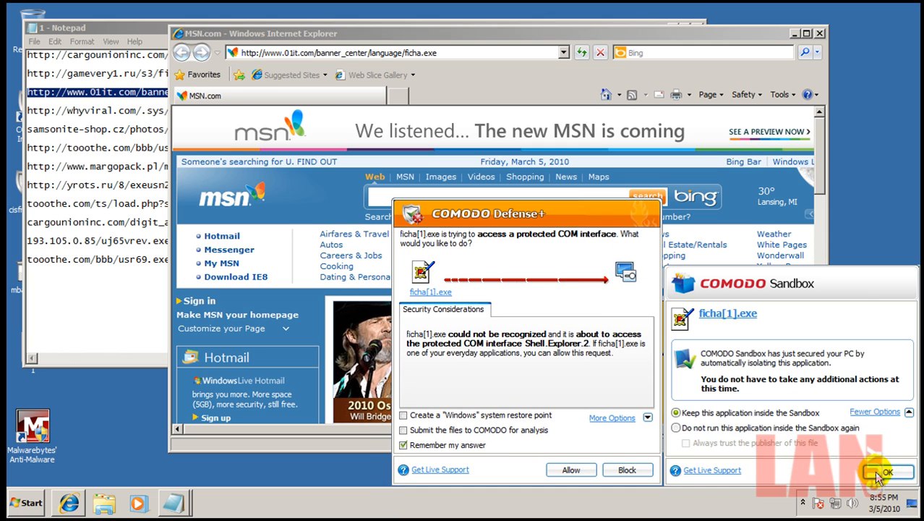
# Step: Acknowledge the COMODO sandbox notice for ficha[1].exe
pyautogui.click(887, 471)
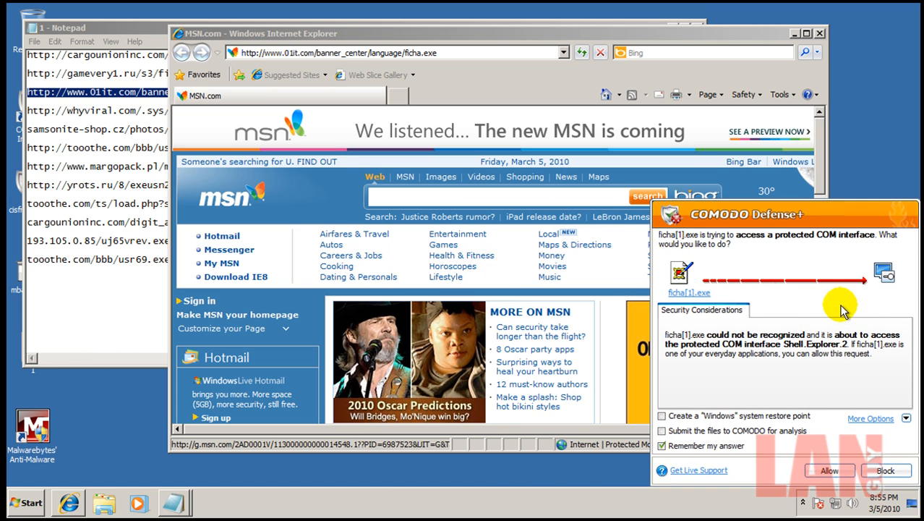
pyautogui.moveTo(885, 448)
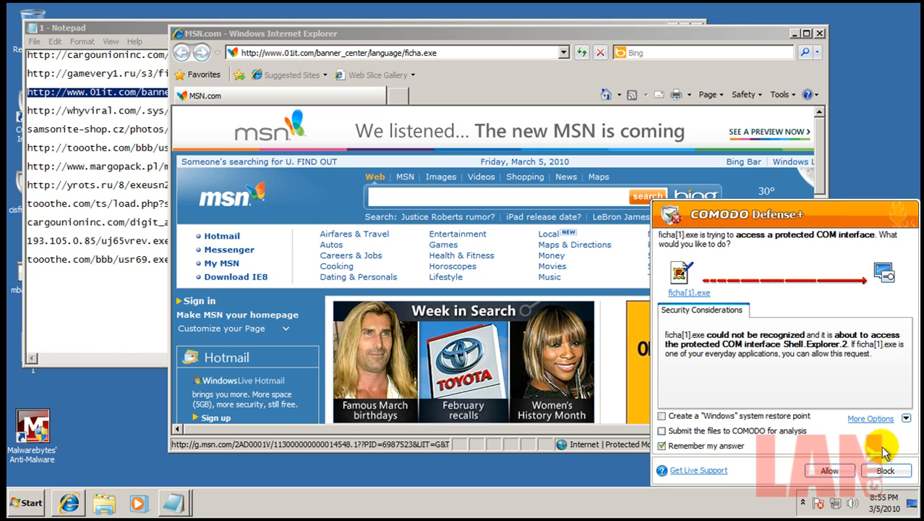
pyautogui.moveTo(790, 417)
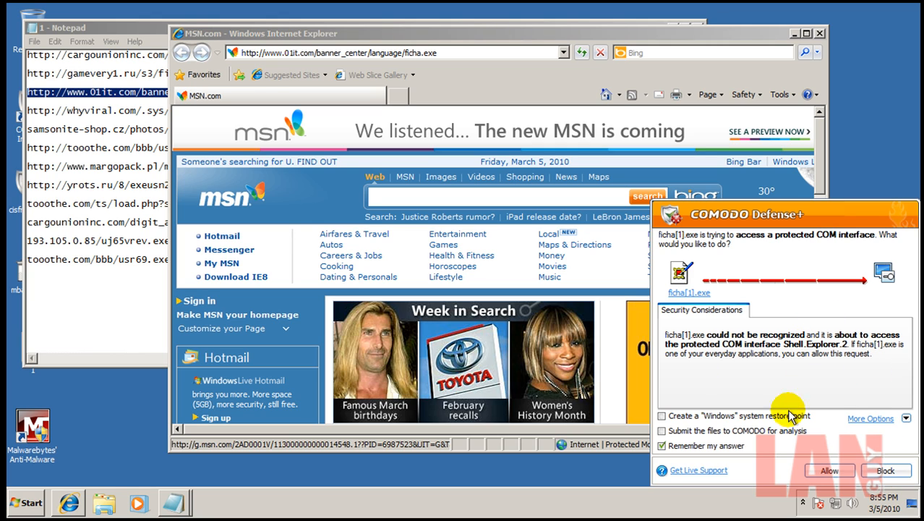
pyautogui.moveTo(841, 425)
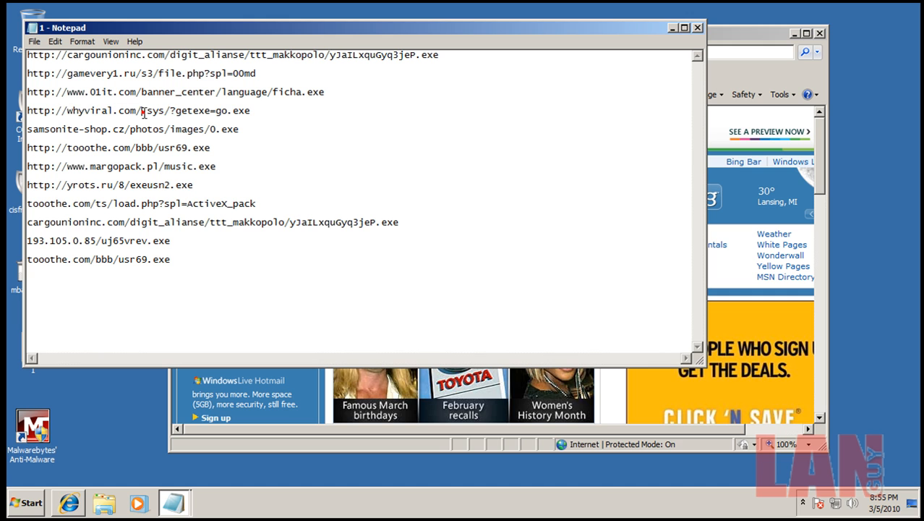
# Step: Run the downloaded go.exe and load the whyviral and samsonite-shop links in the browser
pyautogui.rightClick(145, 110)
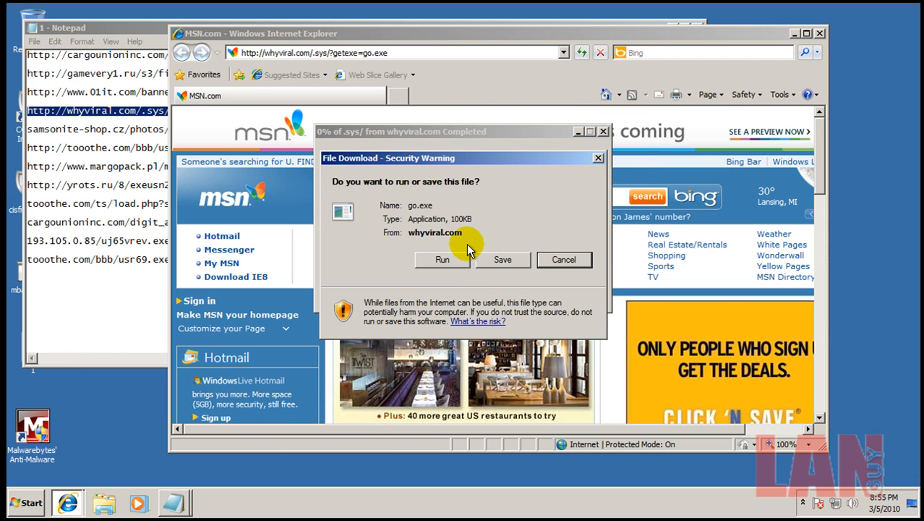
pyautogui.click(443, 260)
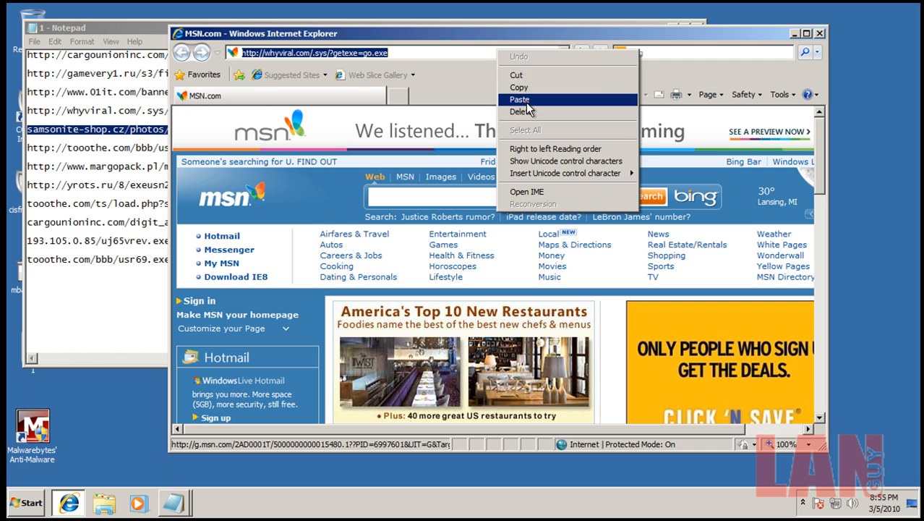
pyautogui.click(519, 99)
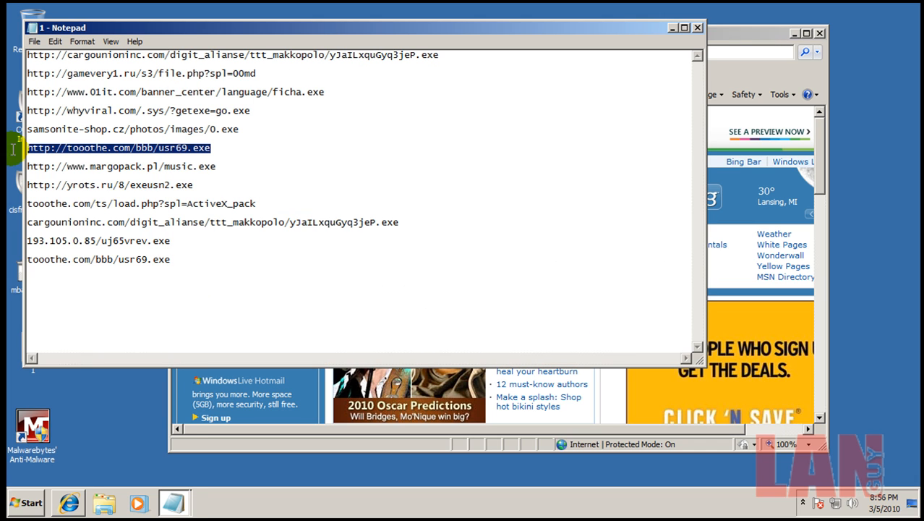
pyautogui.moveTo(561, 161)
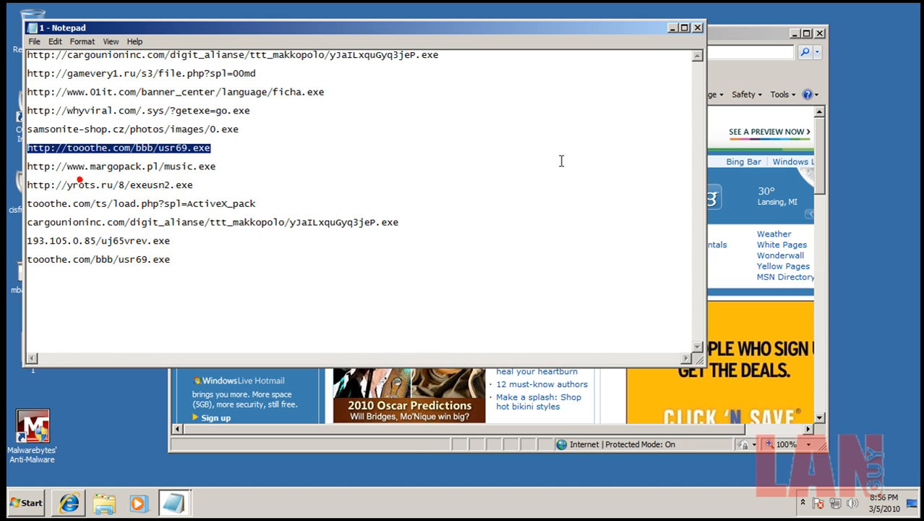
# Step: Load the tooothe usr69 and margopack music.exe links in the browser
pyautogui.rightClick(321, 52)
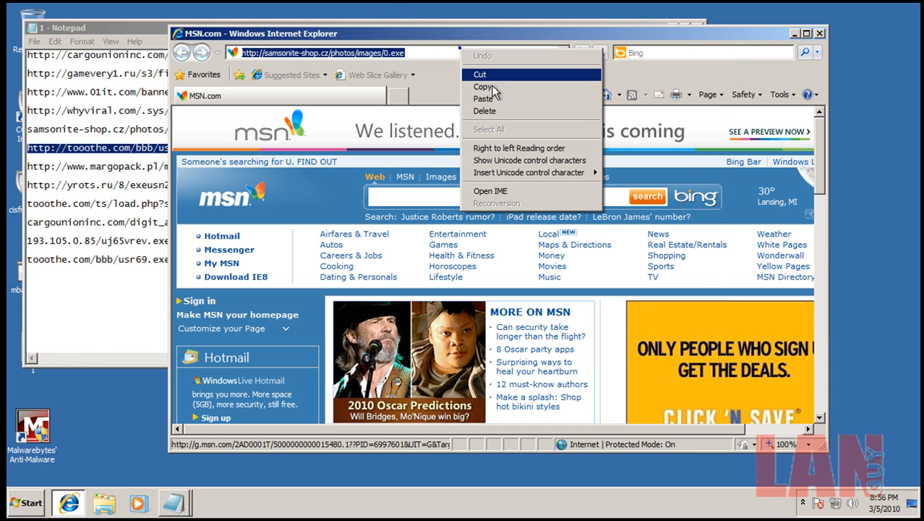
pyautogui.click(486, 98)
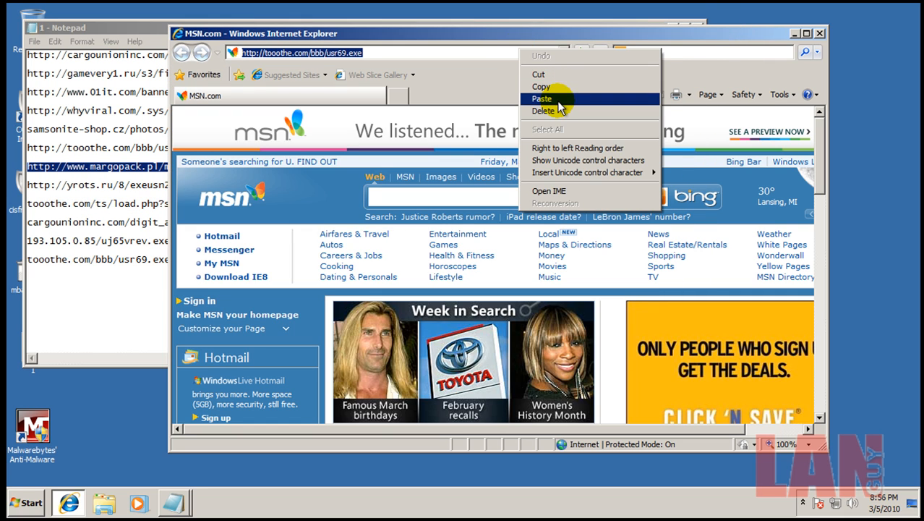
pyautogui.click(541, 99)
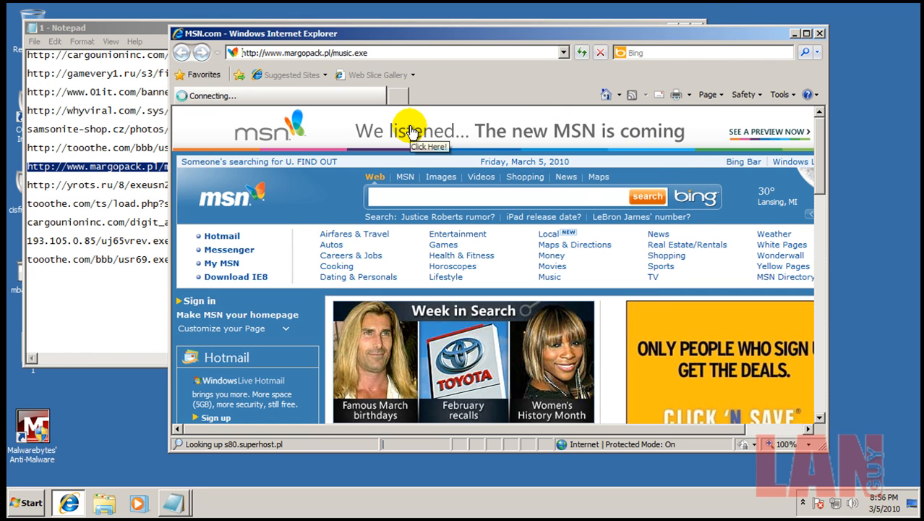
pyautogui.moveTo(162, 185)
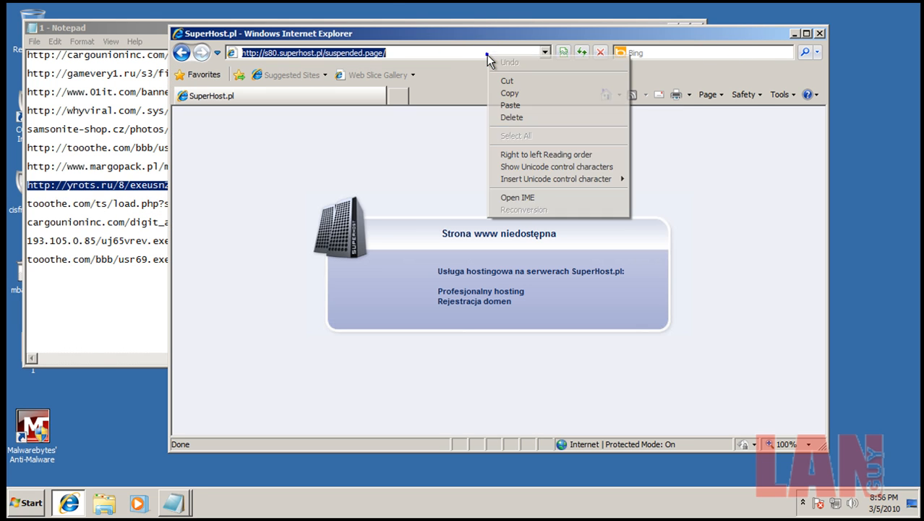
# Step: Load the next link and run the downloaded load.exe past the unverified-publisher warning
pyautogui.click(510, 104)
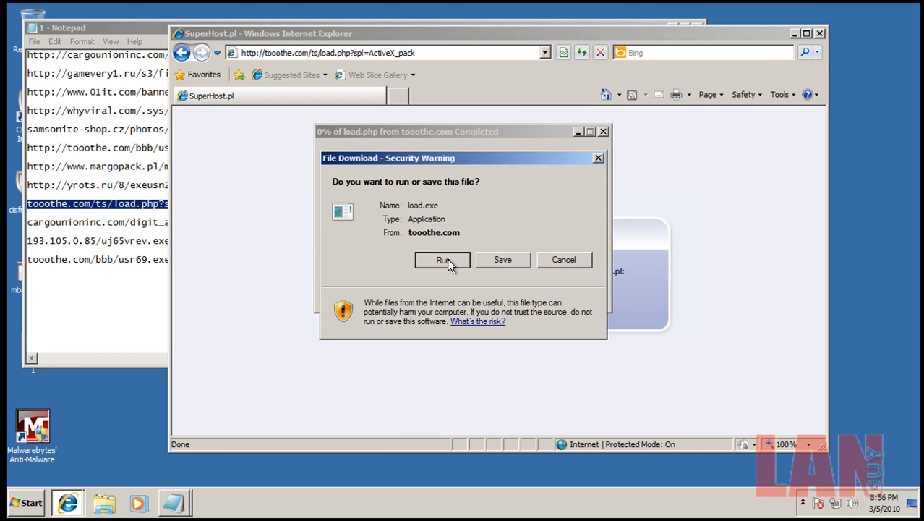
pyautogui.click(443, 260)
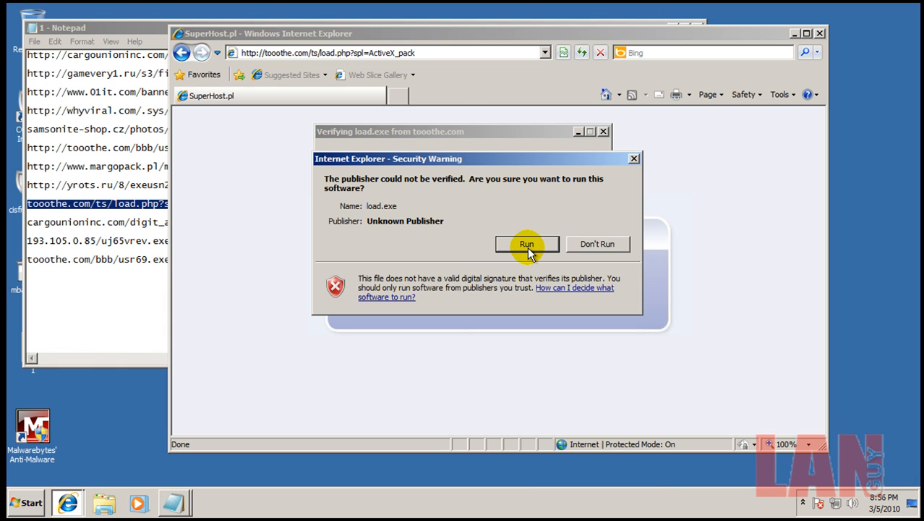
pyautogui.click(526, 243)
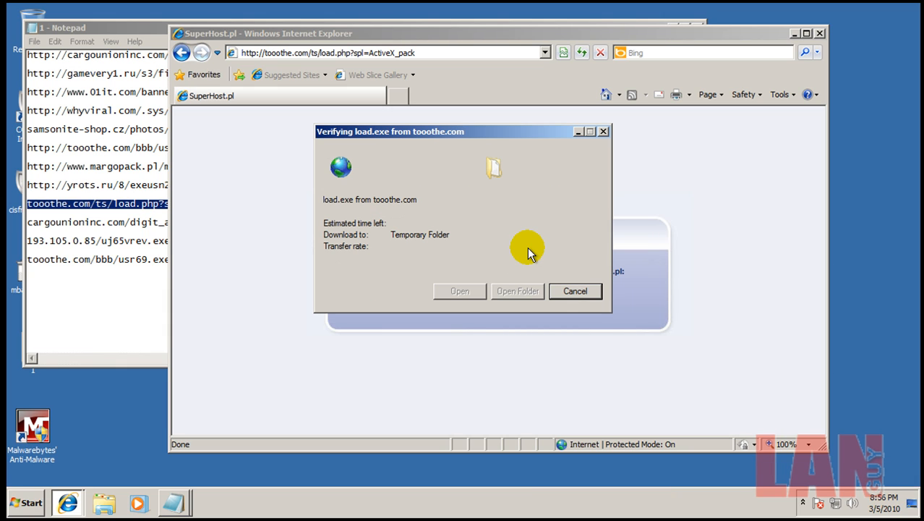
pyautogui.click(575, 291)
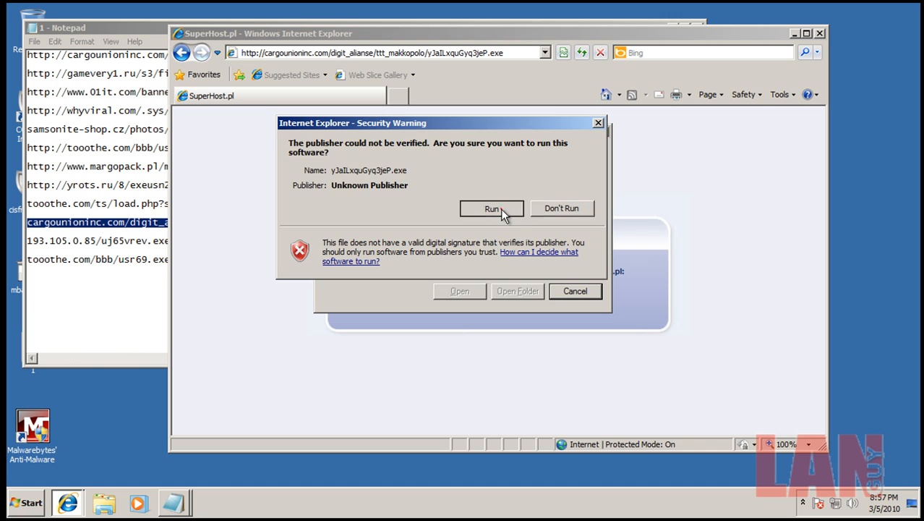
# Step: Run the cargounioninc download, dismiss its COMODO sandbox notice and the cannot-find-file error
pyautogui.click(491, 208)
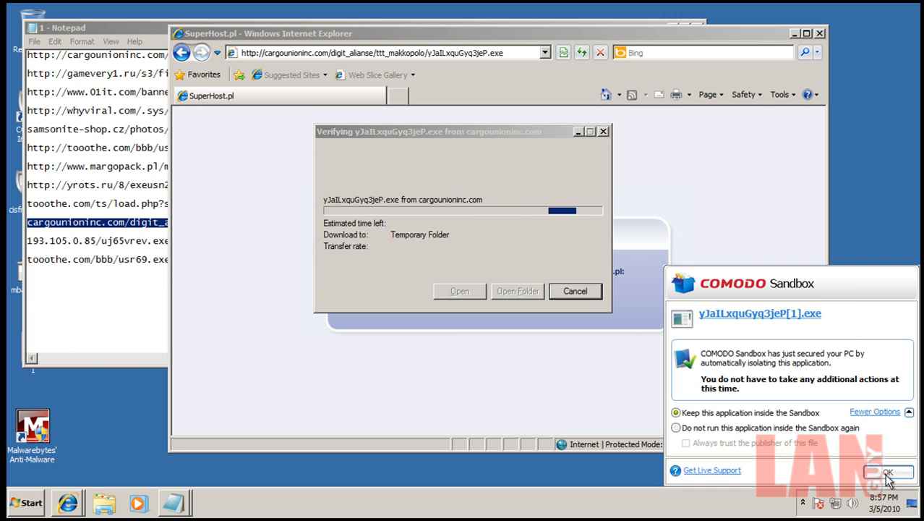
pyautogui.click(888, 471)
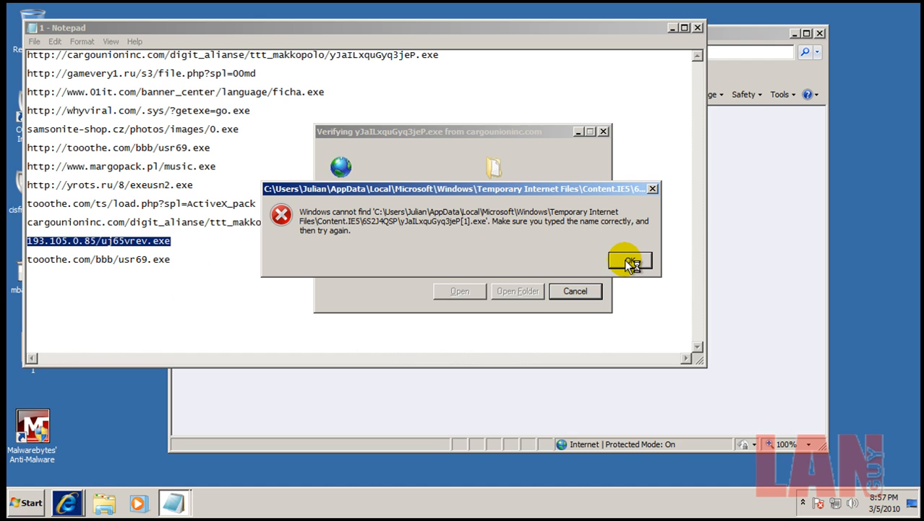
pyautogui.click(629, 261)
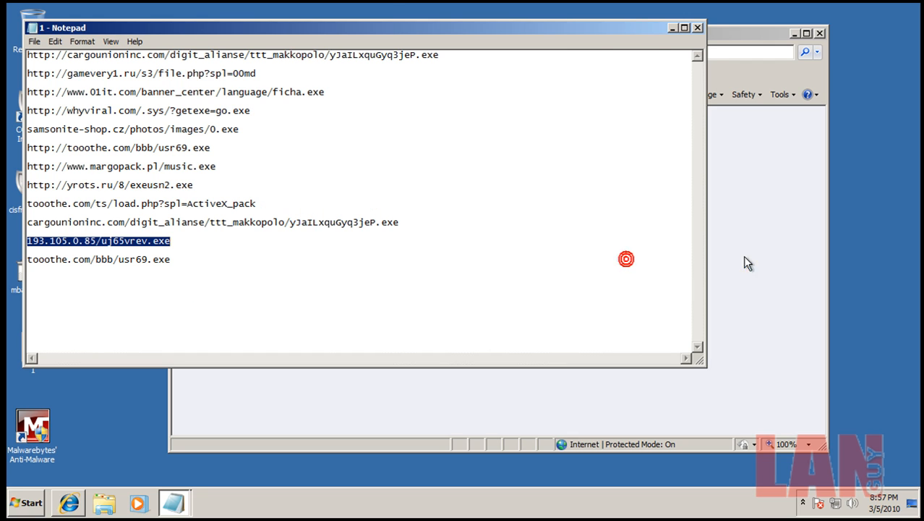
# Step: Load the 193.105.0.85 link and answer COMODO's antivirus alert for its download
pyautogui.rightClick(329, 52)
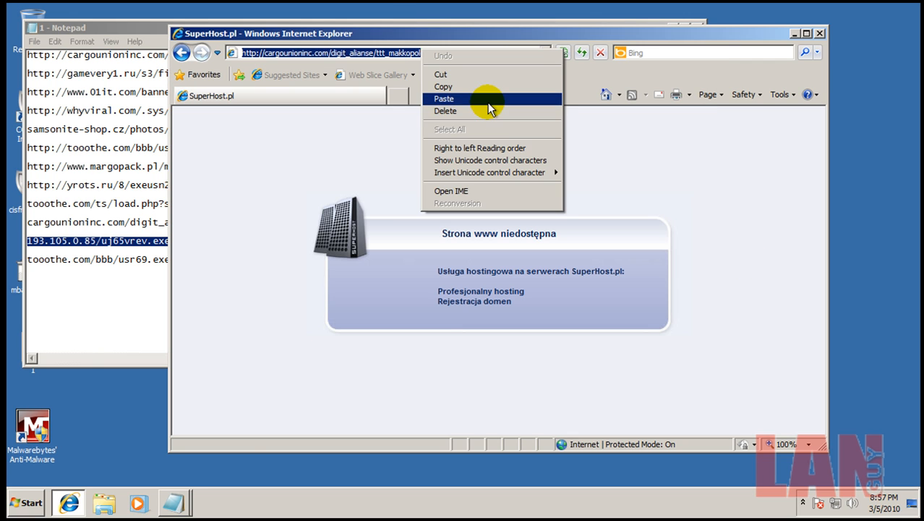
pyautogui.click(443, 98)
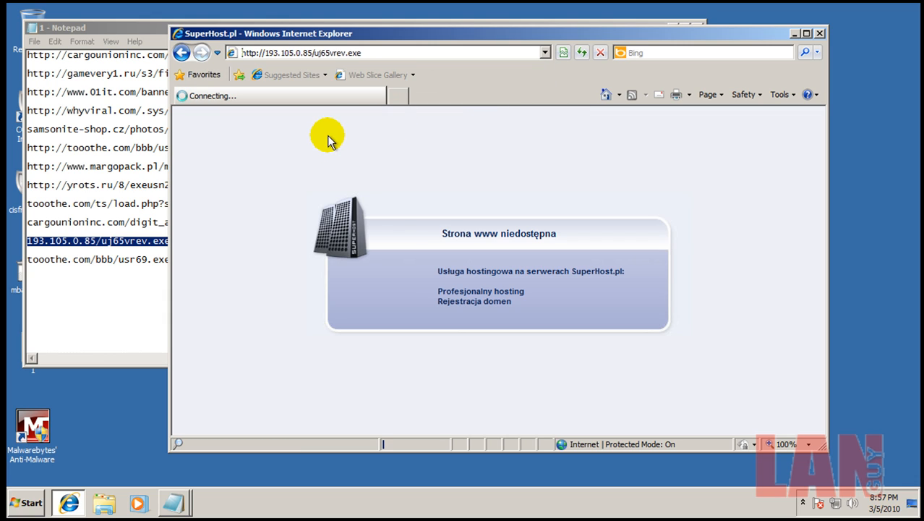
pyautogui.moveTo(393, 237)
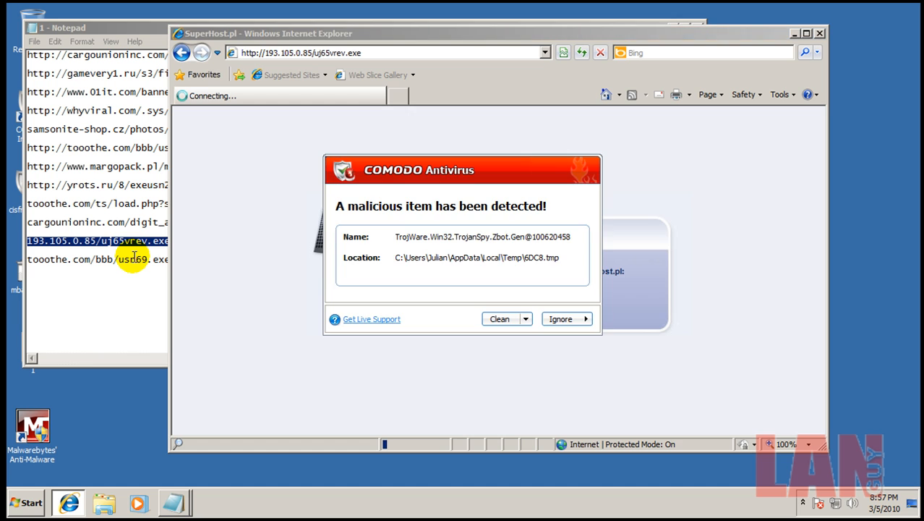
pyautogui.click(501, 320)
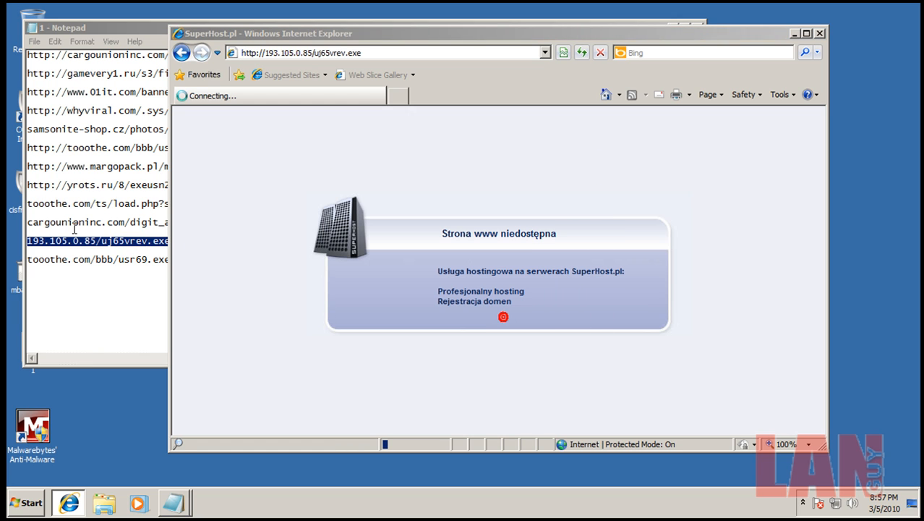
# Step: Run usr69.exe from the tooothe link, clean the trojan COMODO finds, and close the browser
pyautogui.rightClick(108, 258)
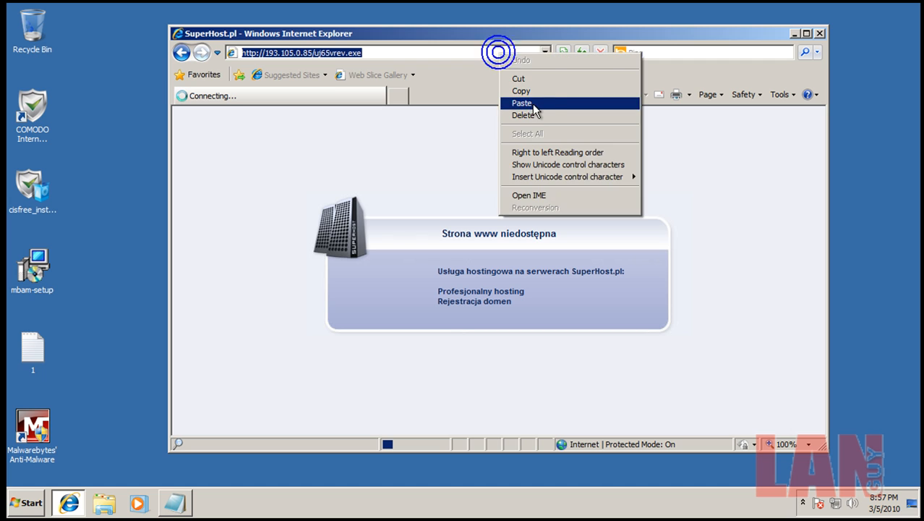
pyautogui.click(520, 103)
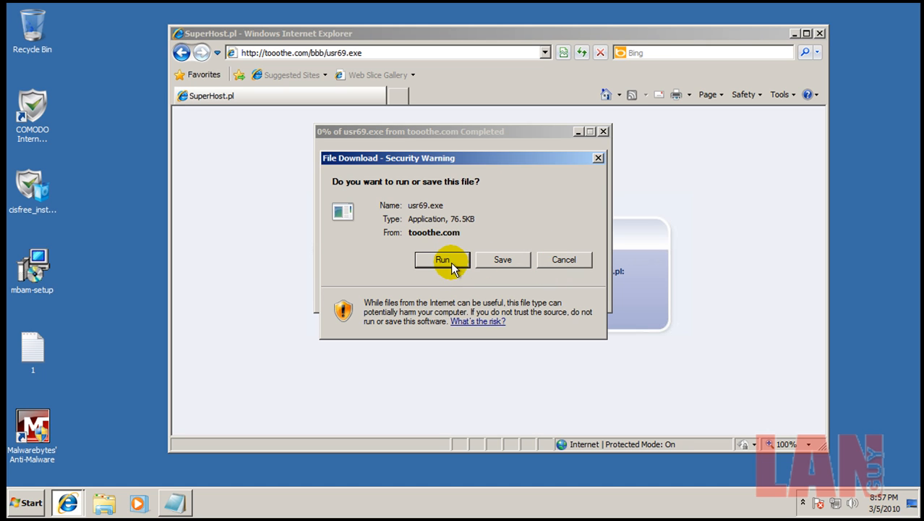
pyautogui.click(442, 260)
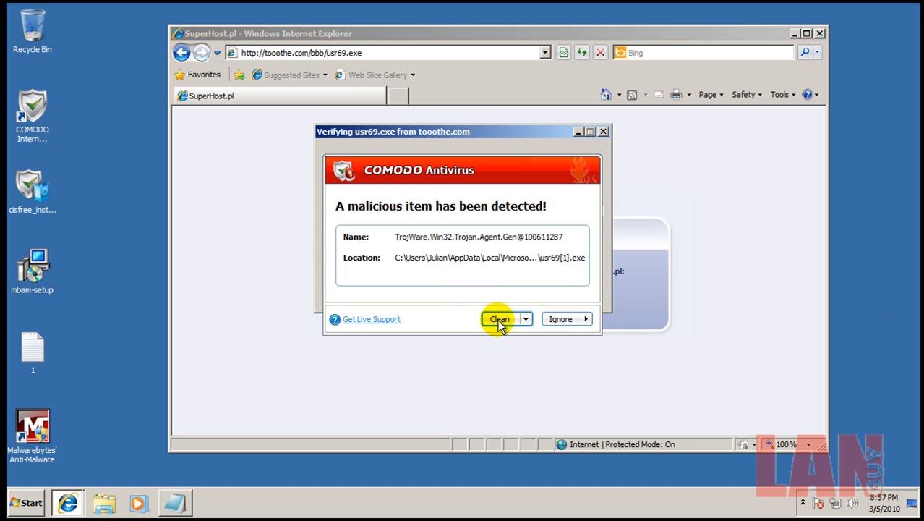
pyautogui.click(500, 320)
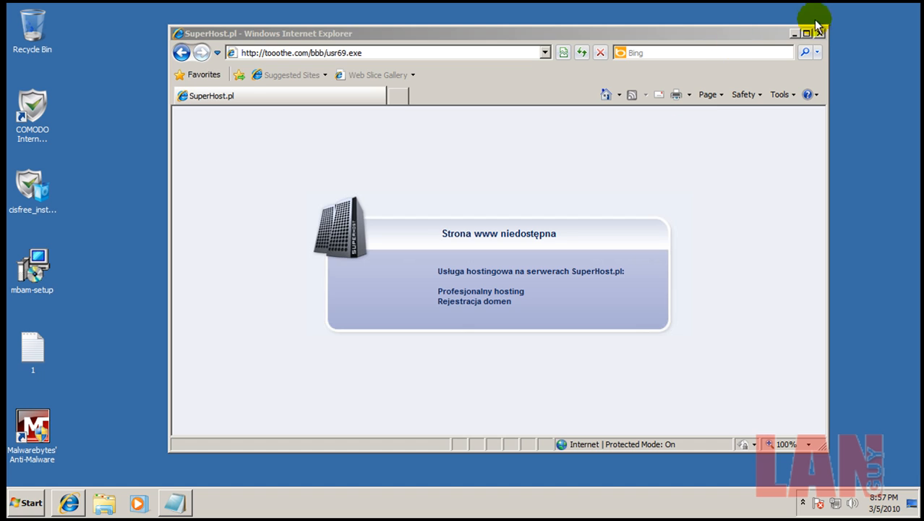
pyautogui.click(818, 32)
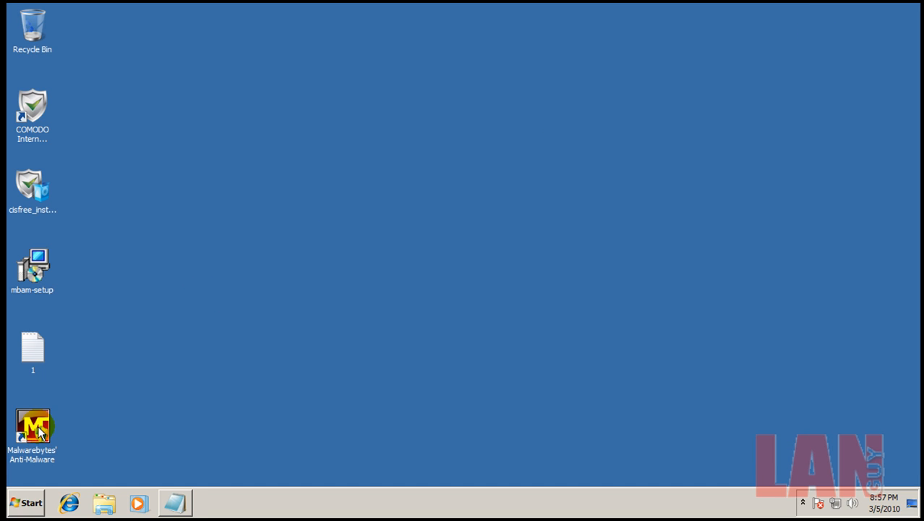
pyautogui.doubleClick(32, 425)
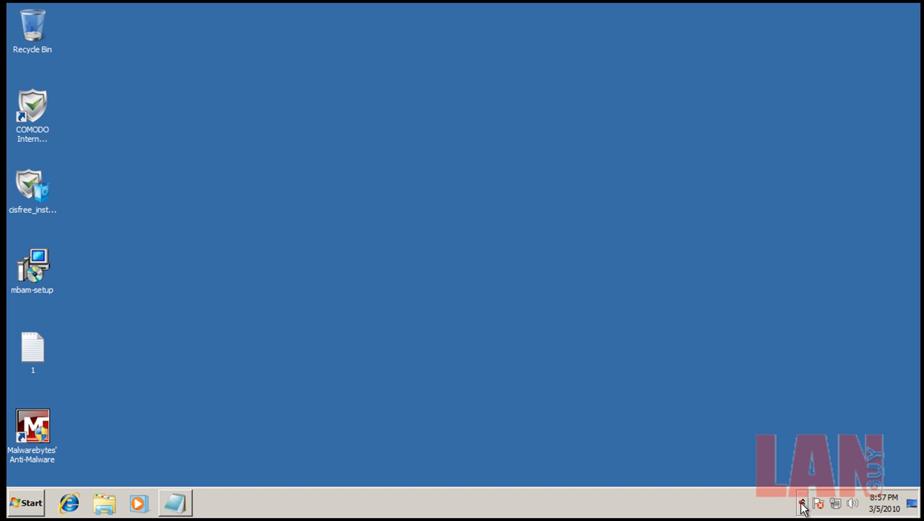
pyautogui.moveTo(348, 239)
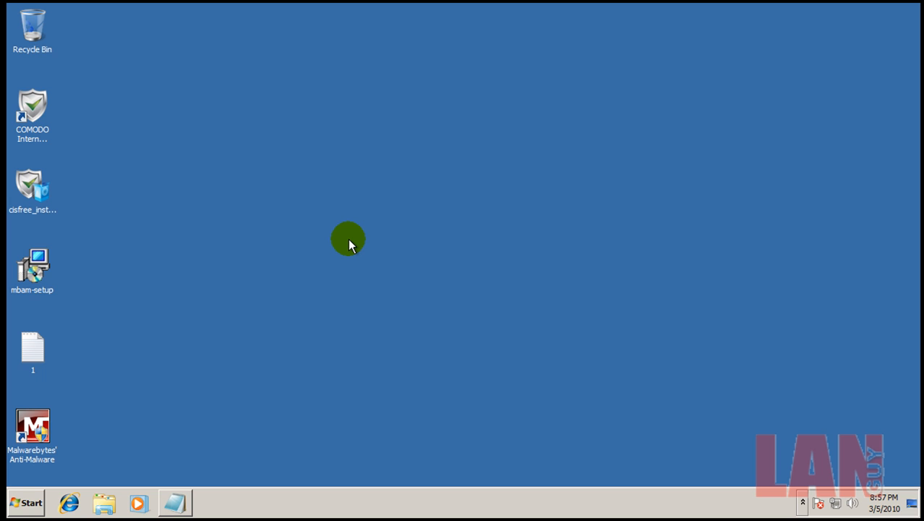
pyautogui.moveTo(370, 353)
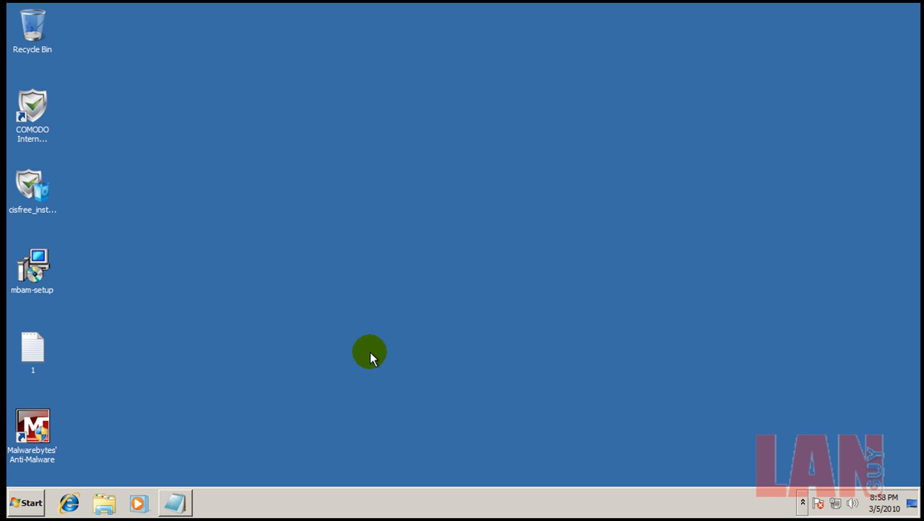
pyautogui.doubleClick(31, 425)
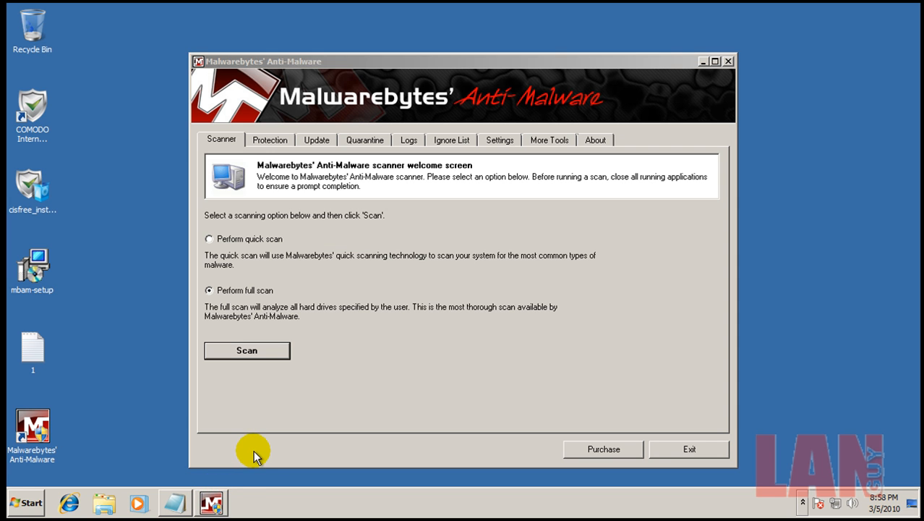
# Step: Confirm the malware definitions are current, then start a quick scan rather than a full scan
pyautogui.click(315, 138)
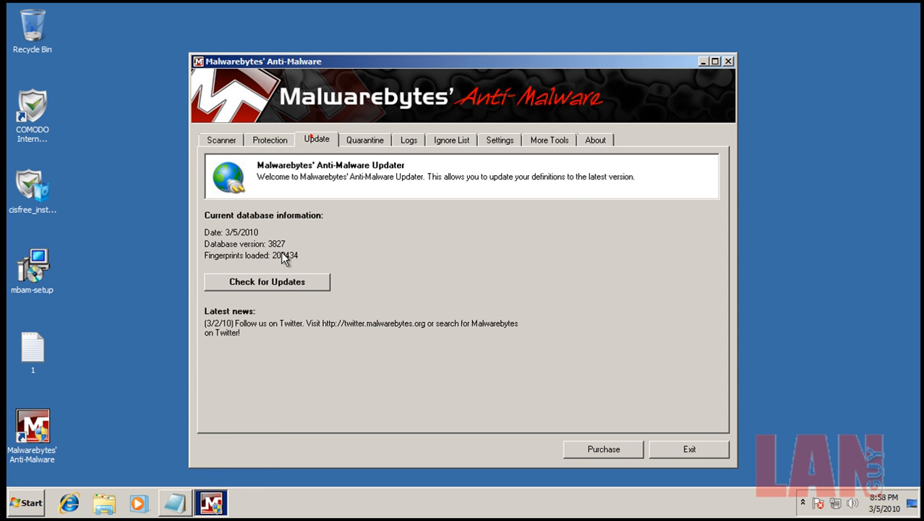
pyautogui.click(266, 280)
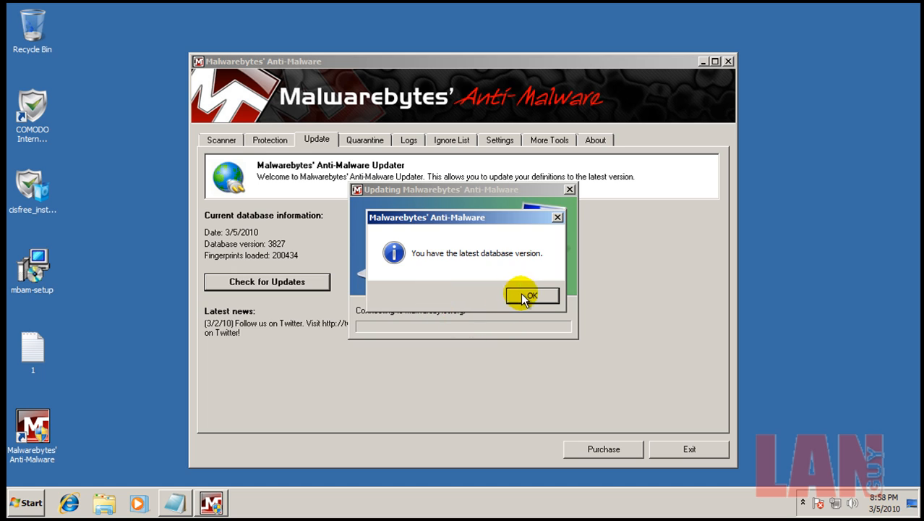
pyautogui.click(530, 295)
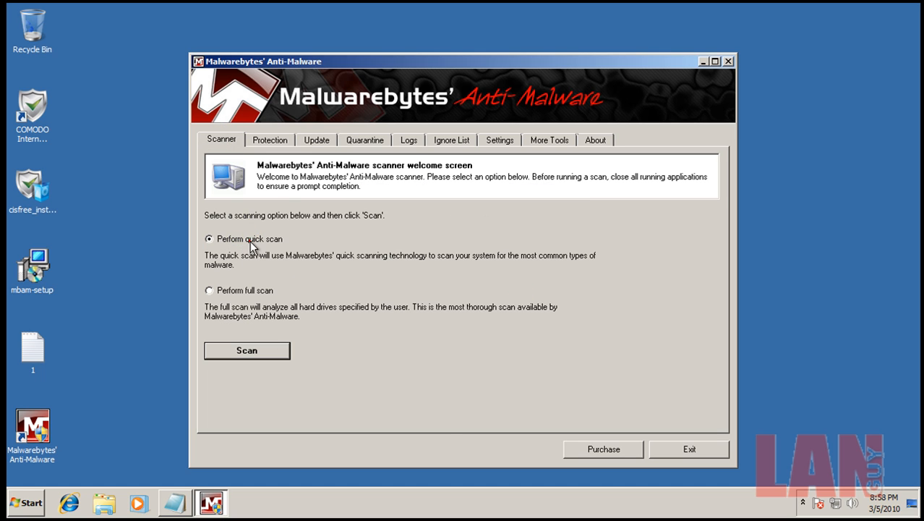
pyautogui.click(245, 350)
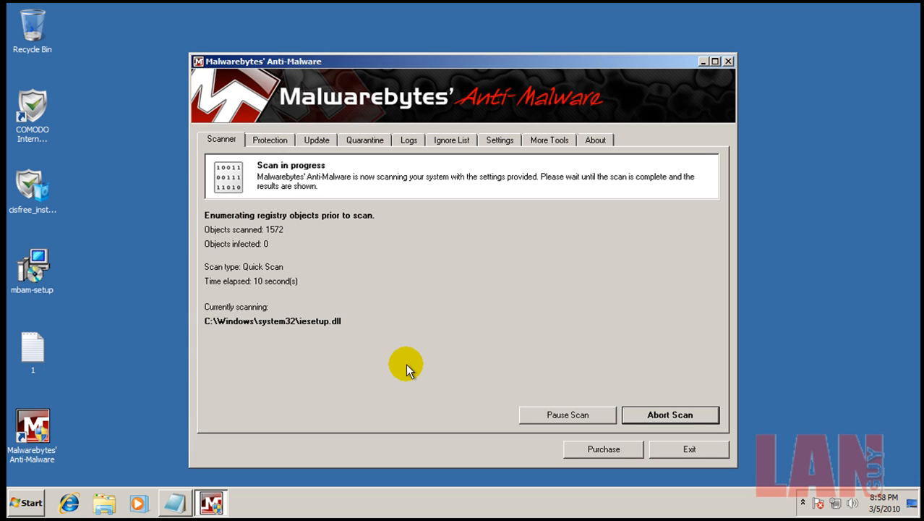
pyautogui.moveTo(792, 443)
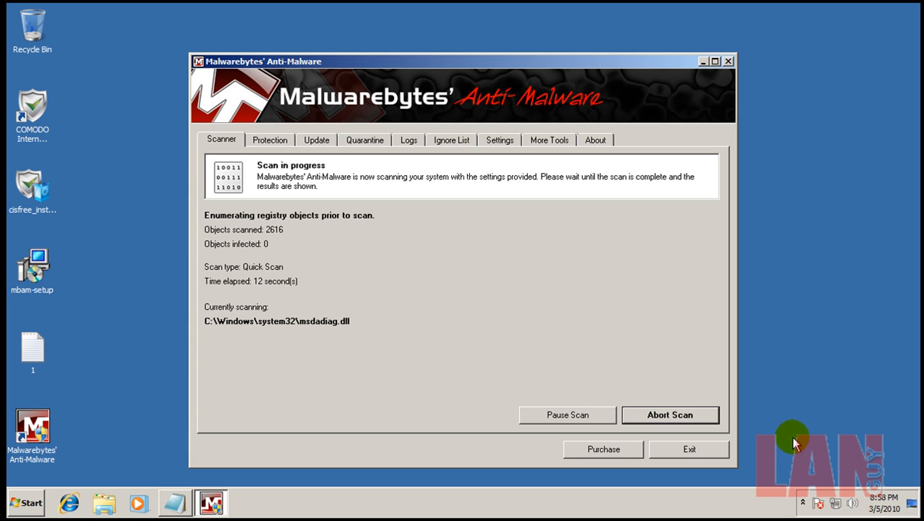
pyautogui.moveTo(717, 460)
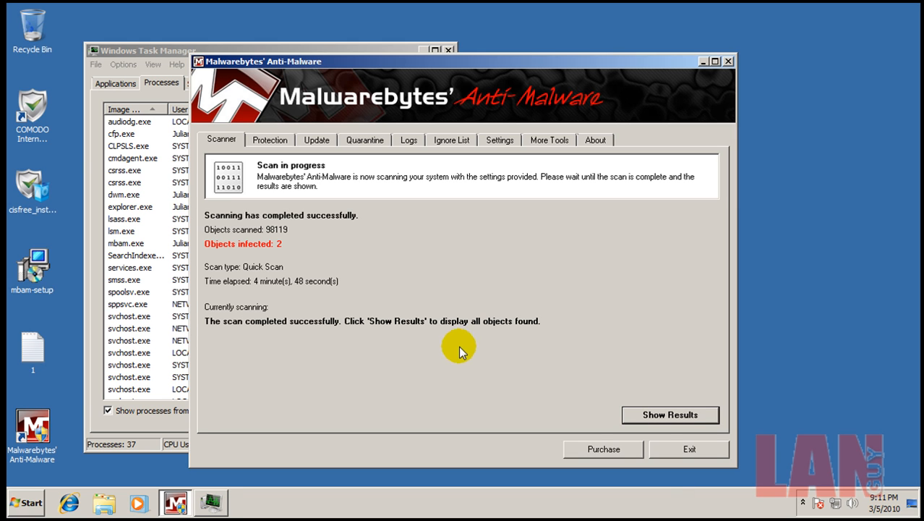
pyautogui.moveTo(619, 367)
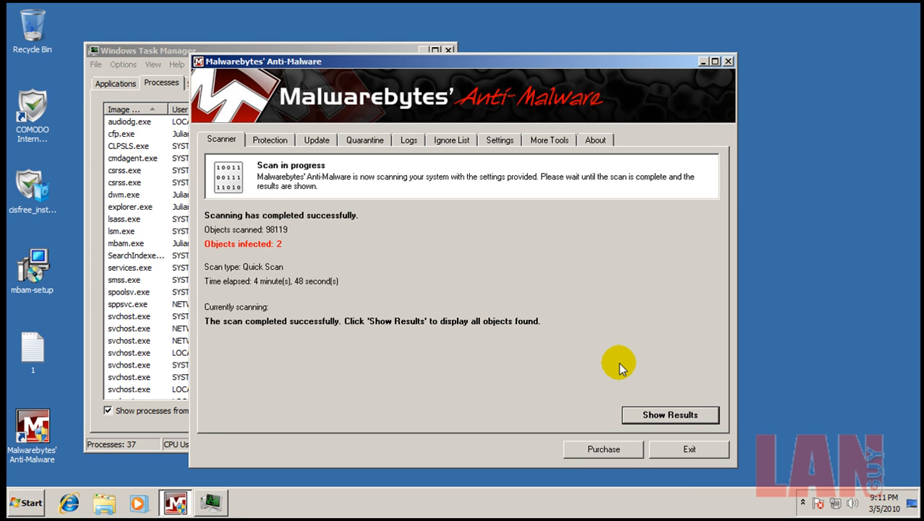
pyautogui.moveTo(523, 315)
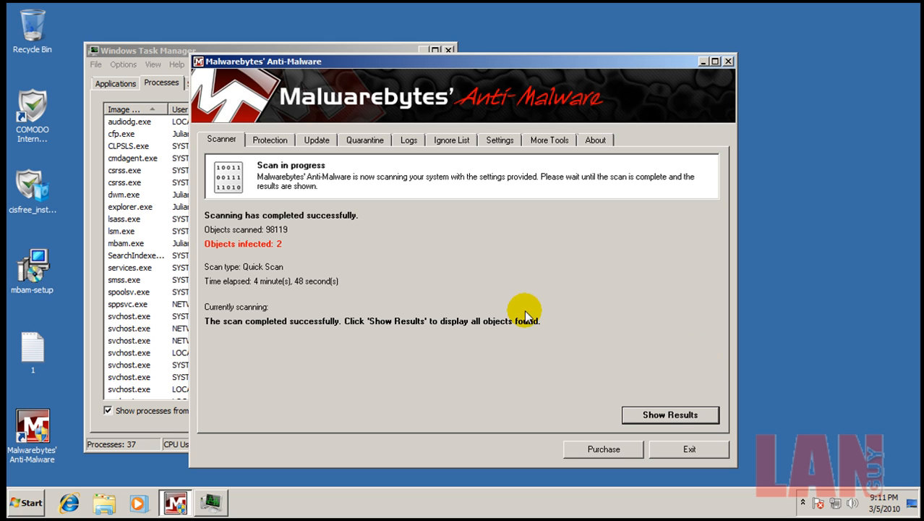
# Step: Show the Backdoor.Bot and Spyware.Zbot results, then bring up COMODO's Summary from the tray
pyautogui.click(669, 413)
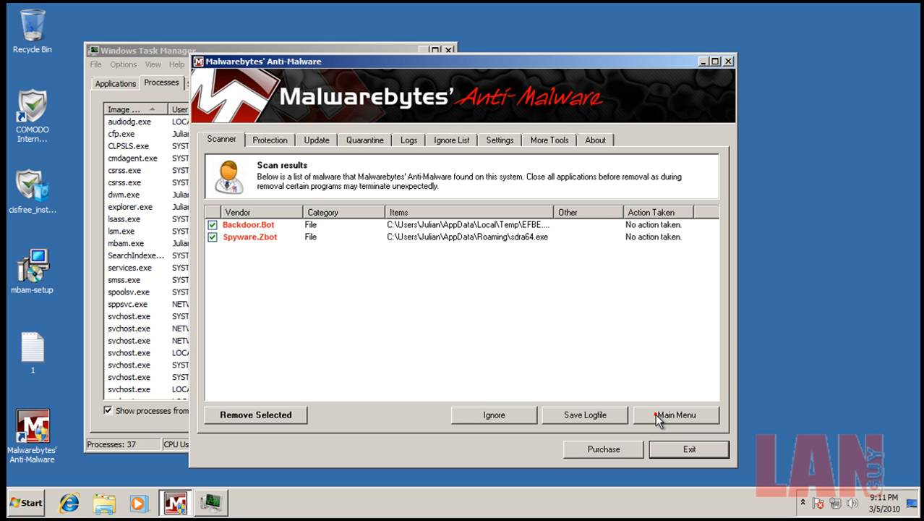
pyautogui.moveTo(541, 223)
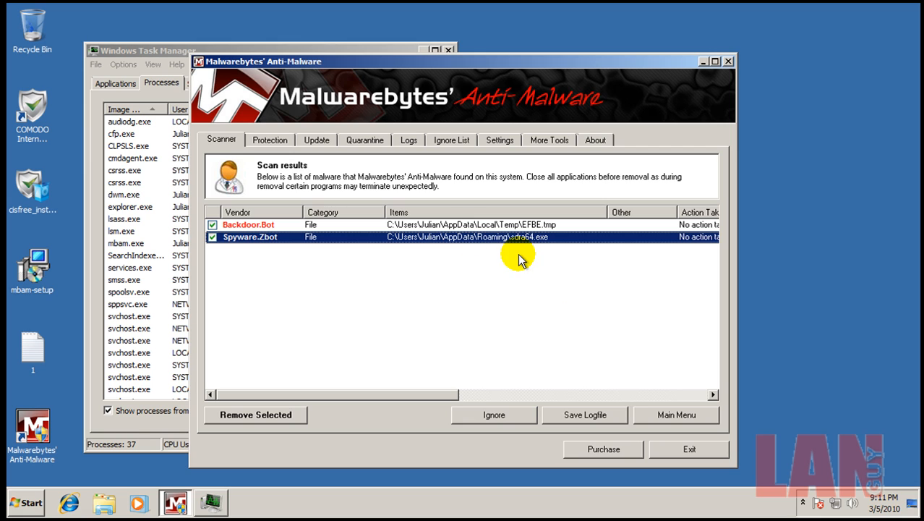
pyautogui.moveTo(528, 240)
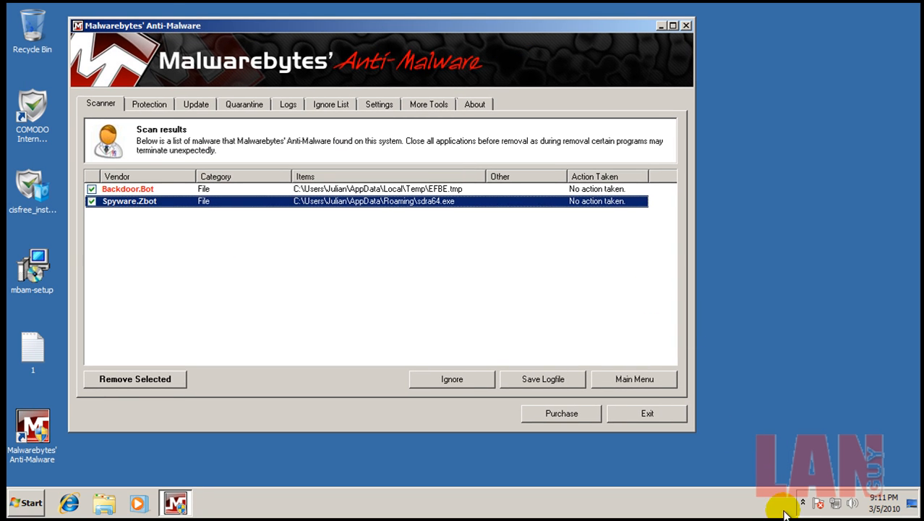
pyautogui.click(803, 502)
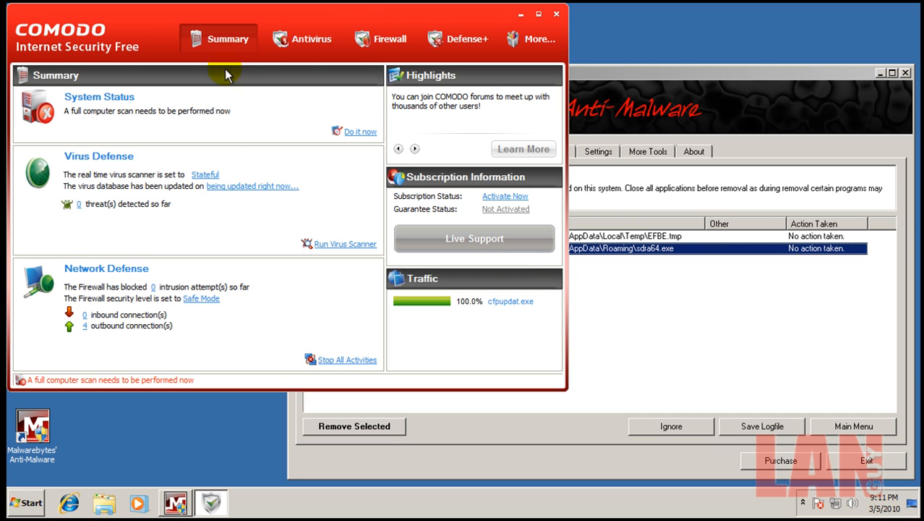
# Step: Start COMODO's recommended full computer scan from the Summary, beginning with a virus database update
pyautogui.click(301, 38)
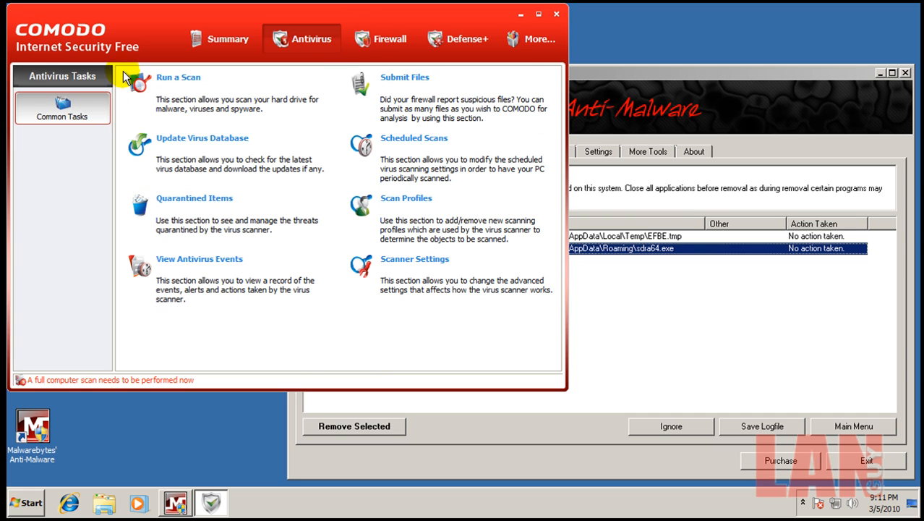
pyautogui.click(228, 37)
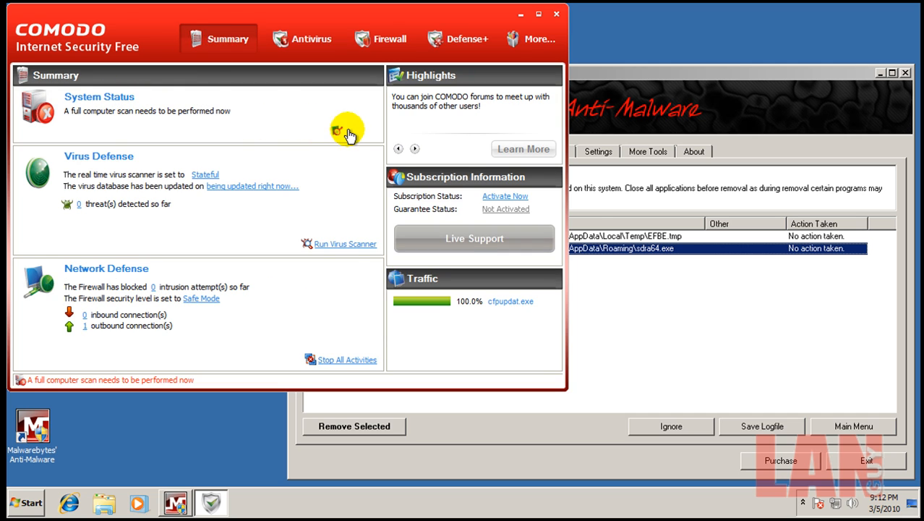
pyautogui.click(350, 136)
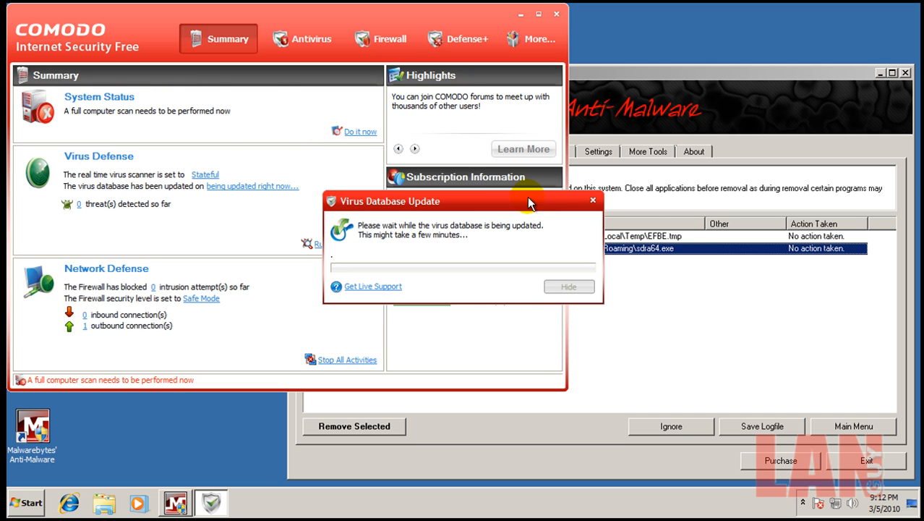
pyautogui.moveTo(522, 226)
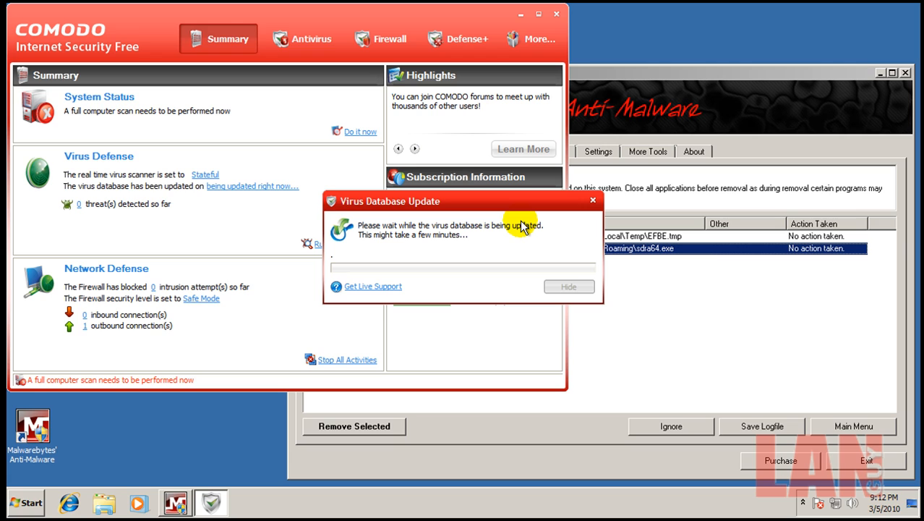
pyautogui.moveTo(664, 292)
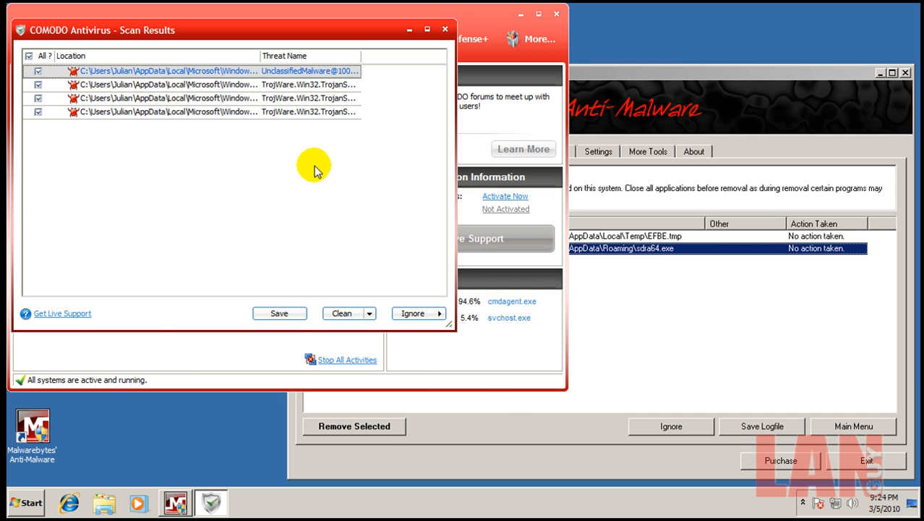
pyautogui.moveTo(370, 314)
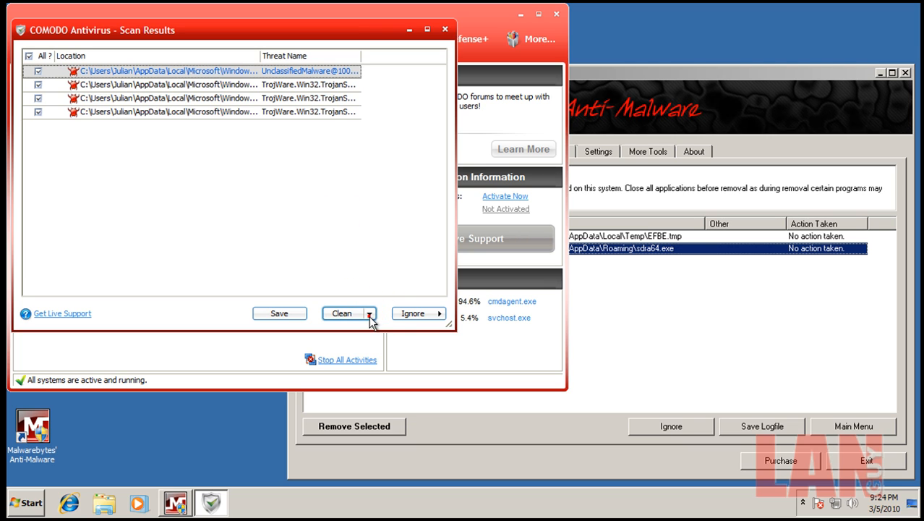
# Step: Quarantine the four detected threats, leaving an empty results list, and close COMODO
pyautogui.click(370, 312)
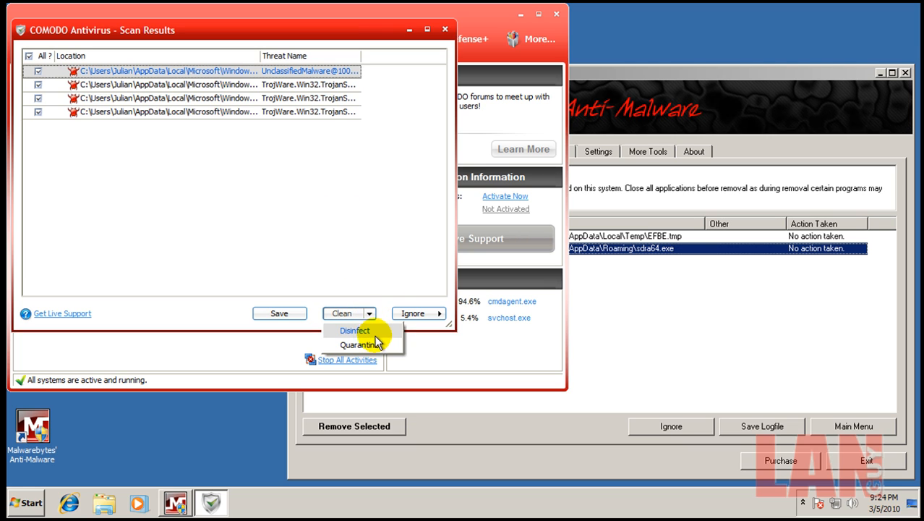
pyautogui.moveTo(376, 344)
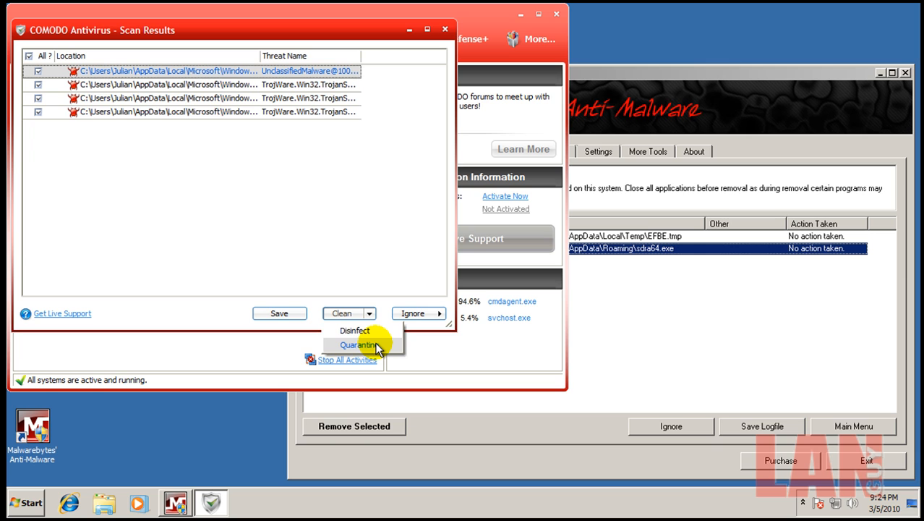
pyautogui.click(359, 344)
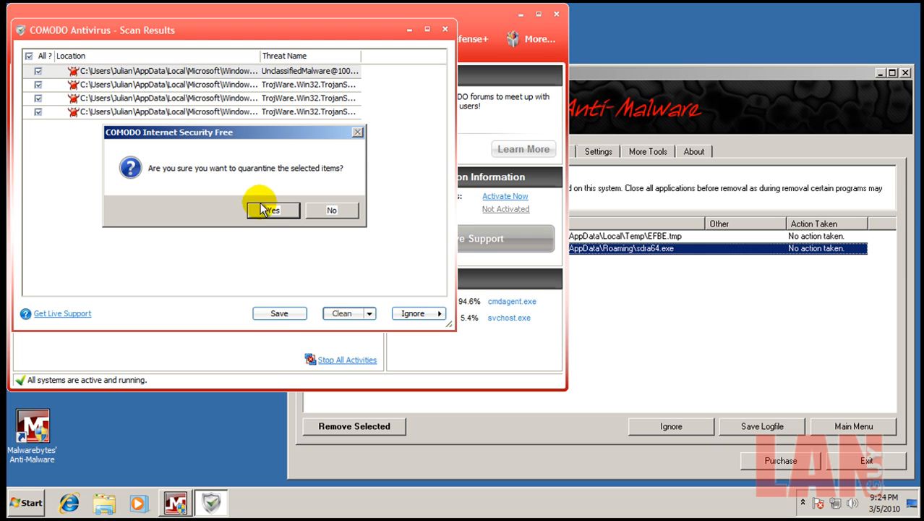
pyautogui.click(274, 209)
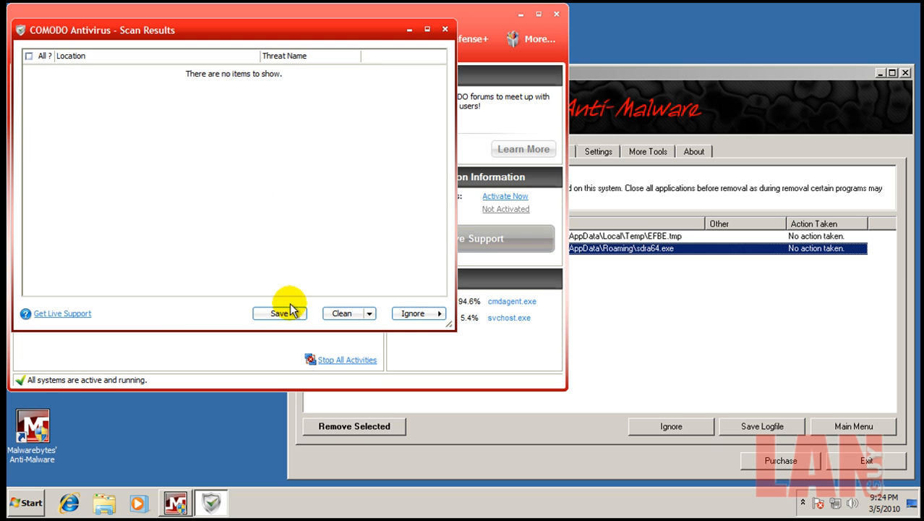
pyautogui.click(446, 29)
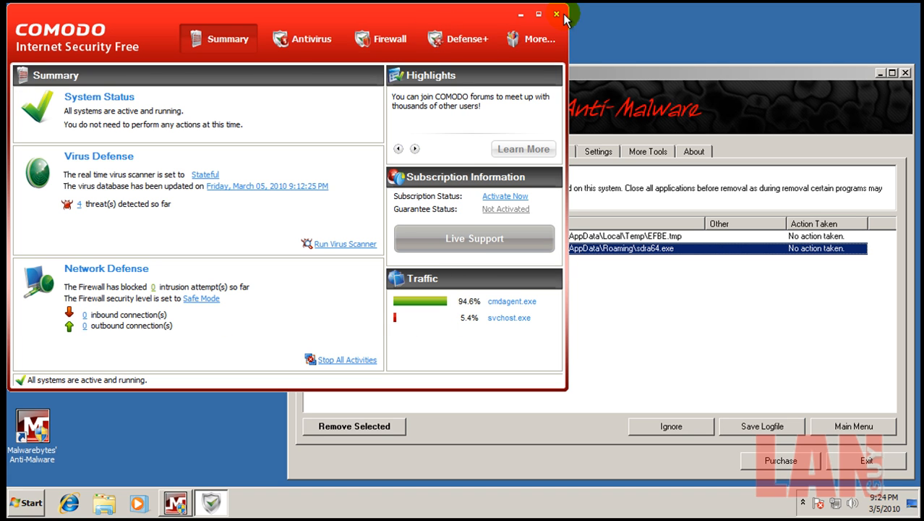
pyautogui.click(557, 14)
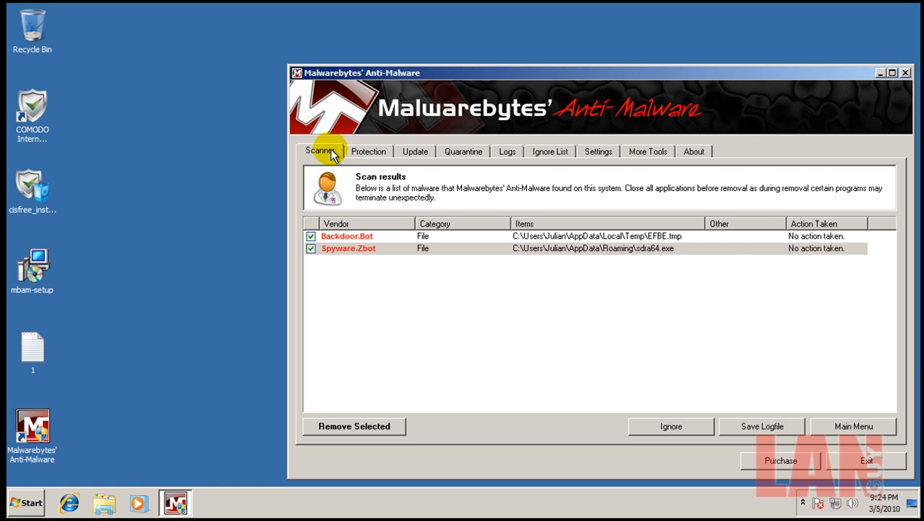
pyautogui.moveTo(893, 435)
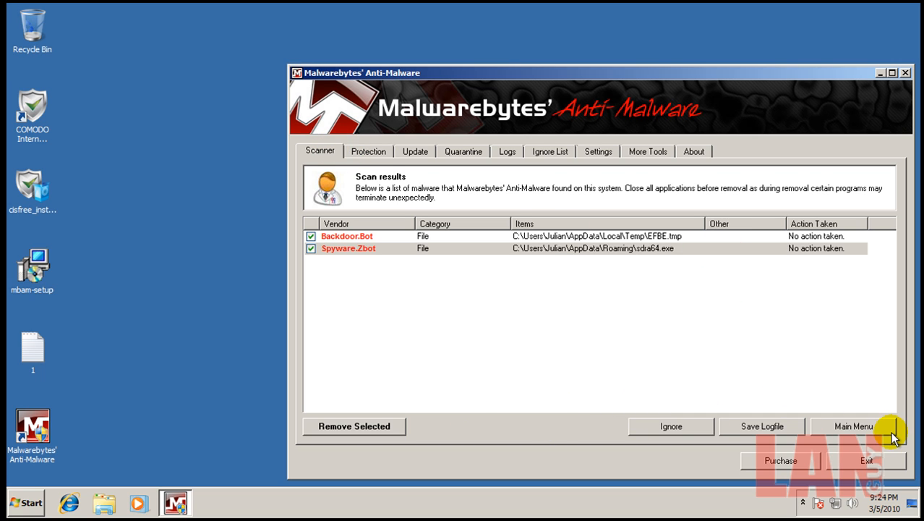
# Step: Run a new Malwarebytes quick scan that finds only a Backdoor.Bot temp file
pyautogui.click(853, 425)
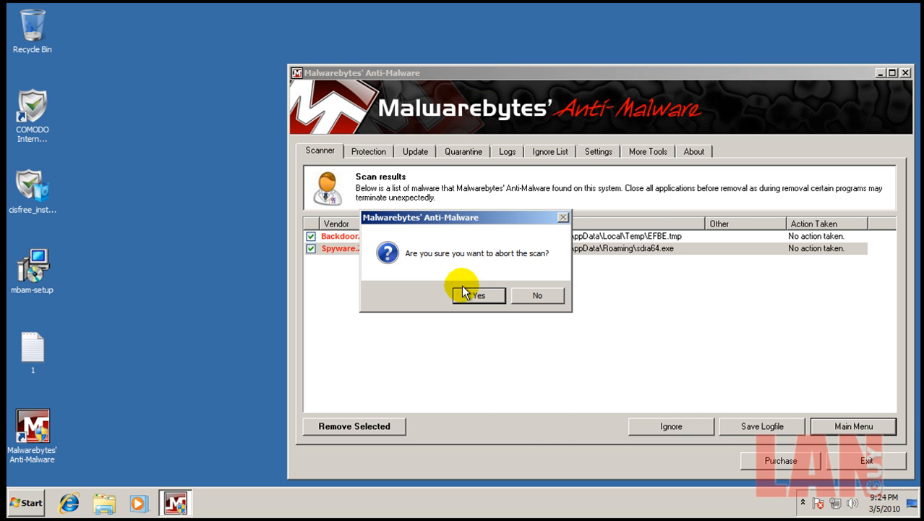
pyautogui.click(477, 295)
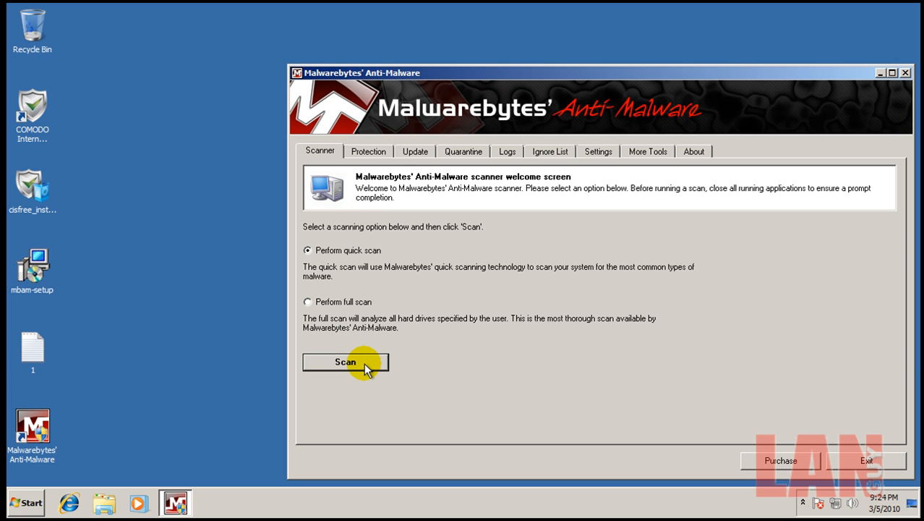
pyautogui.click(344, 362)
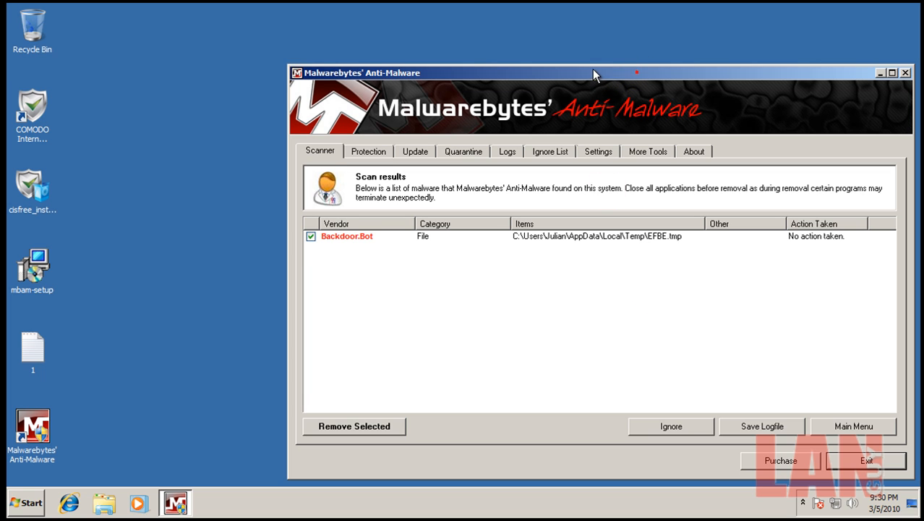
pyautogui.moveTo(596, 72); pyautogui.dragTo(477, 52)
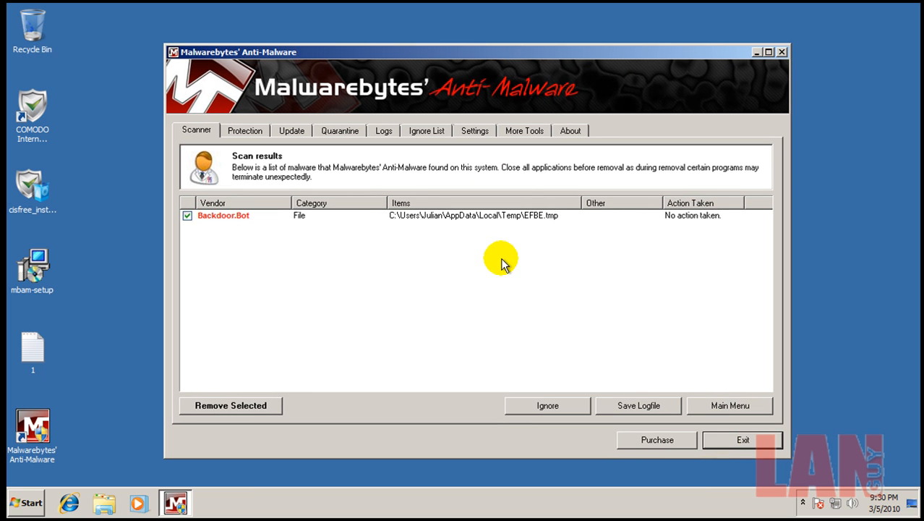
pyautogui.moveTo(388, 263)
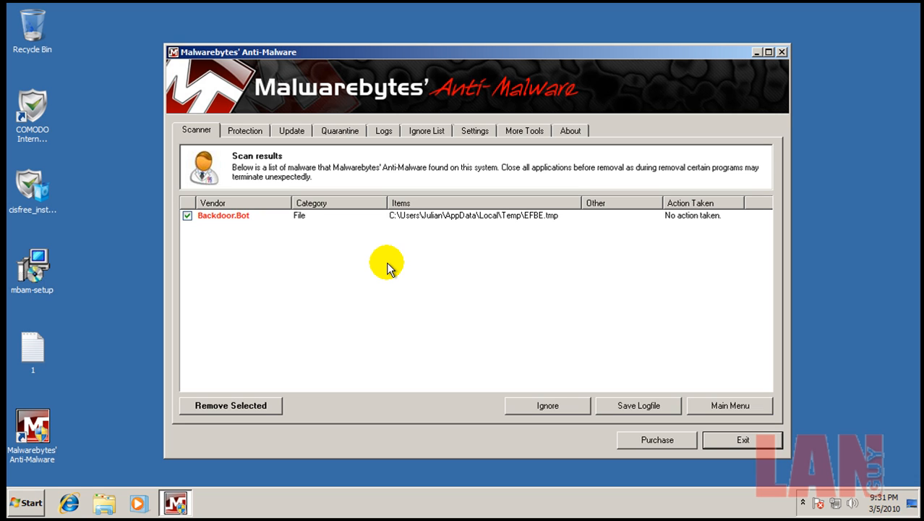
pyautogui.moveTo(412, 233)
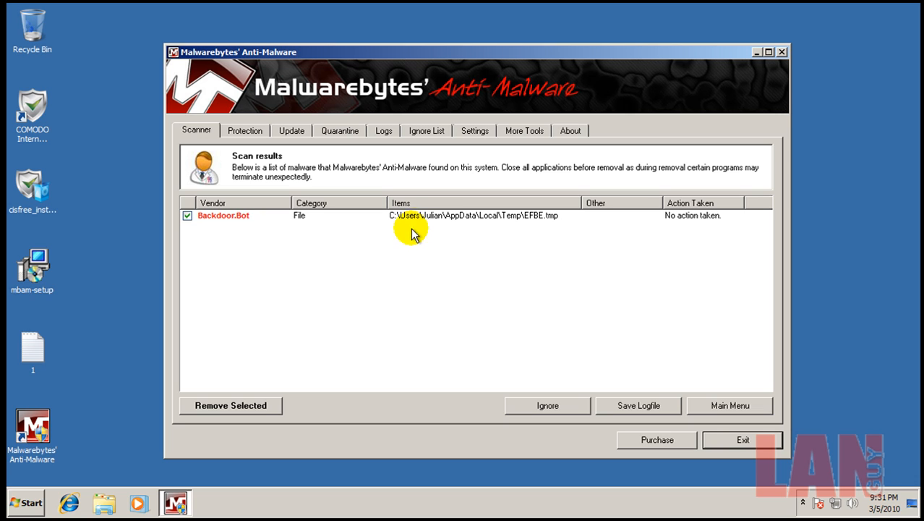
pyautogui.moveTo(295, 230)
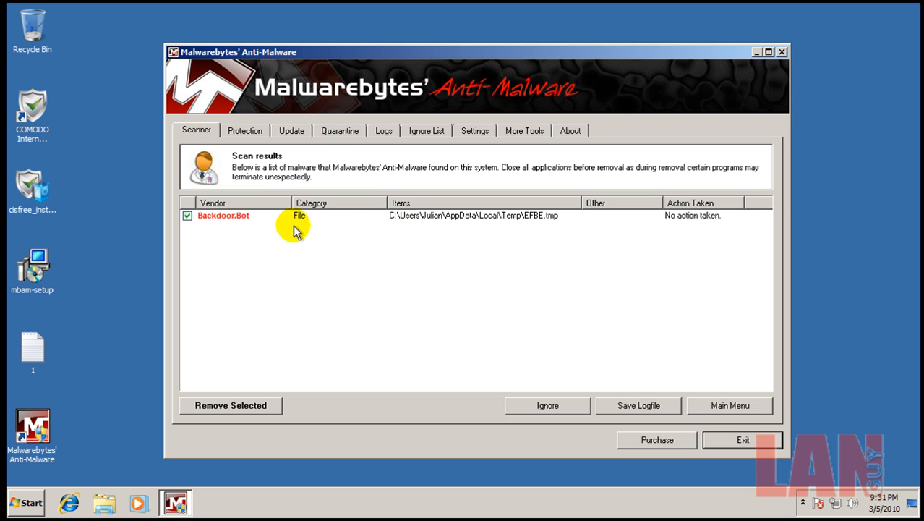
pyautogui.moveTo(668, 383)
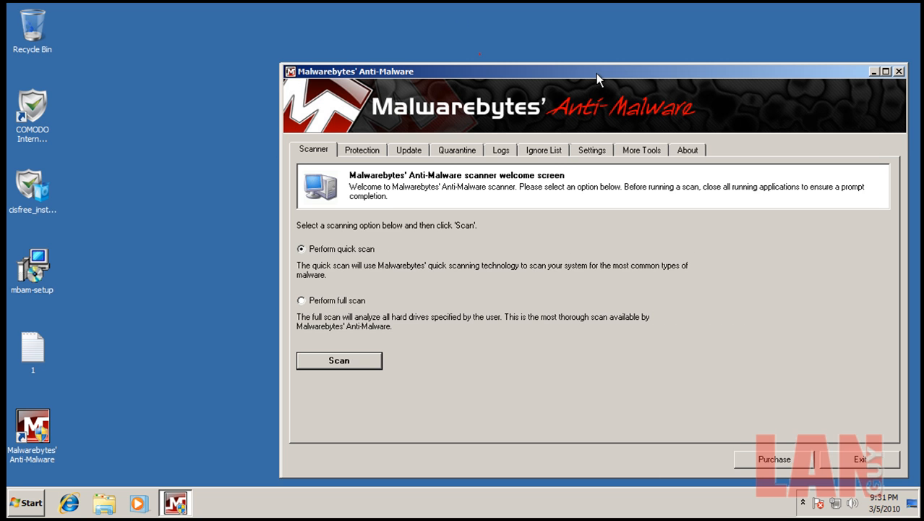
# Step: Exit Malwarebytes' Anti-Malware, returning to the desktop with the ccsetup229 installer
pyautogui.click(24, 503)
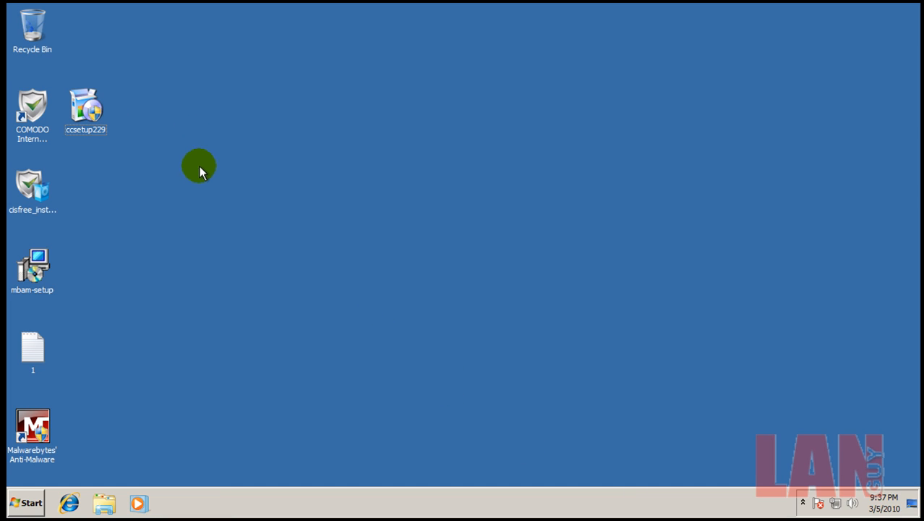
pyautogui.moveTo(81, 125)
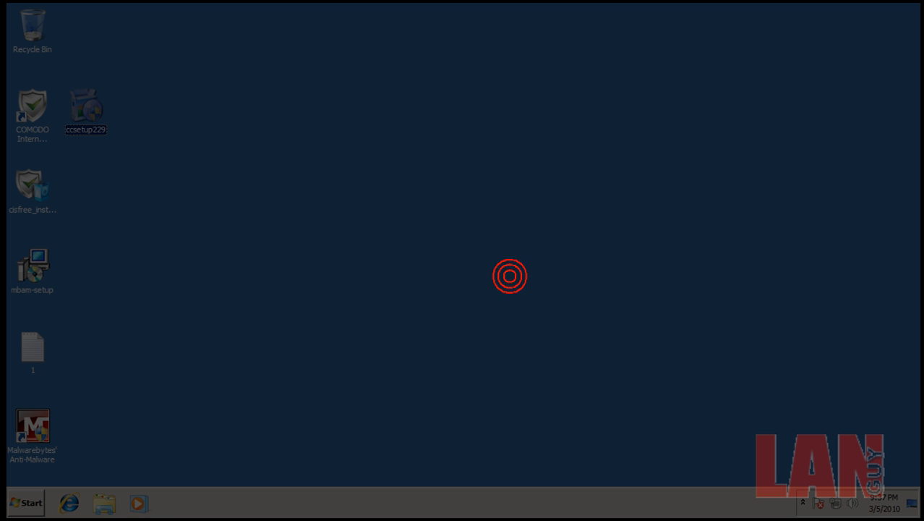
# Step: Install CCleaner v2.29 from ccsetup229 in English without the Yahoo toolbar and launch it
pyautogui.doubleClick(85, 107)
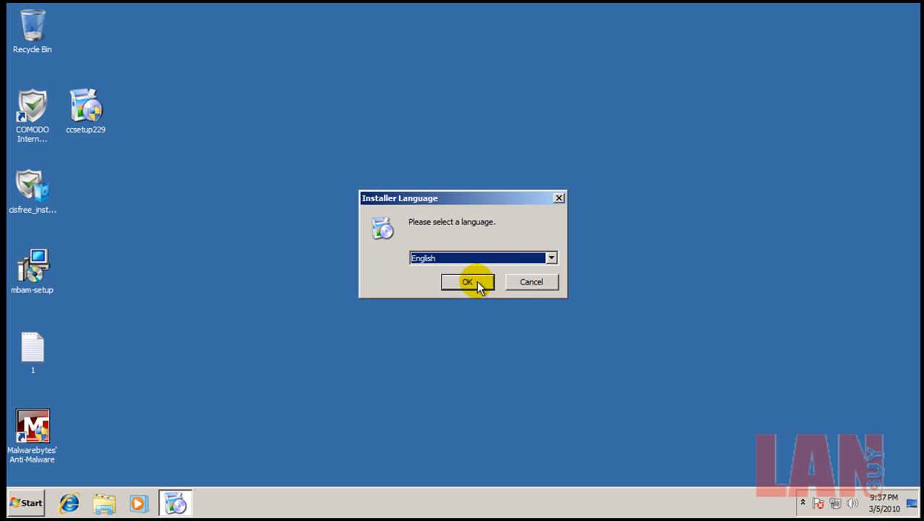
pyautogui.click(467, 281)
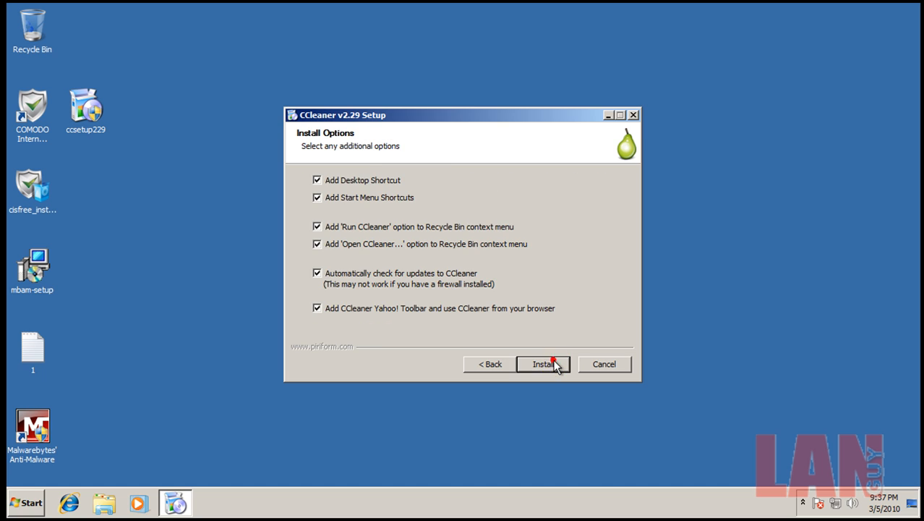
pyautogui.click(317, 306)
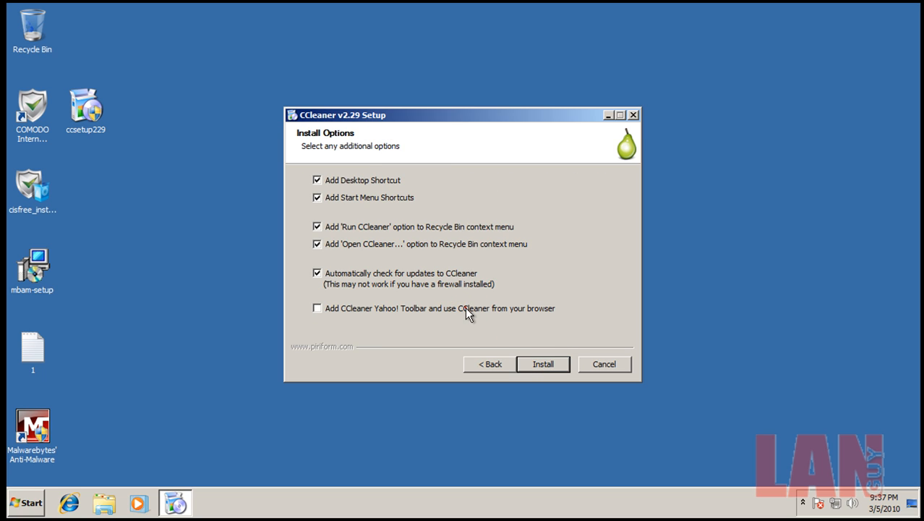
pyautogui.click(543, 364)
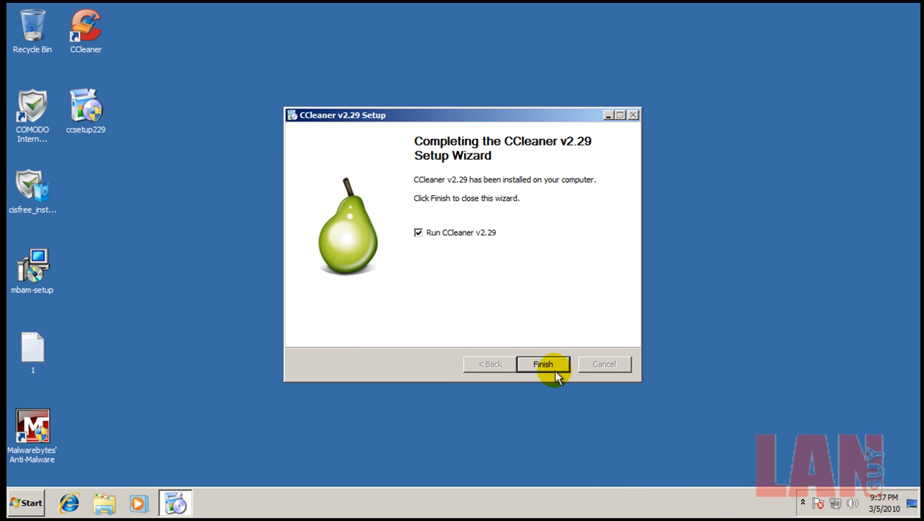
pyautogui.click(544, 365)
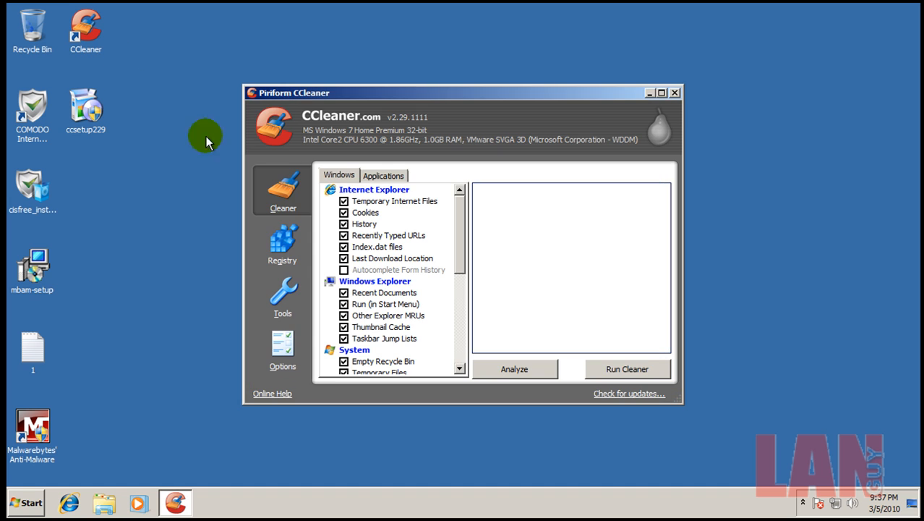
# Step: Run the cleaner, removing 3.28 MB of files, then close CCleaner
pyautogui.click(627, 369)
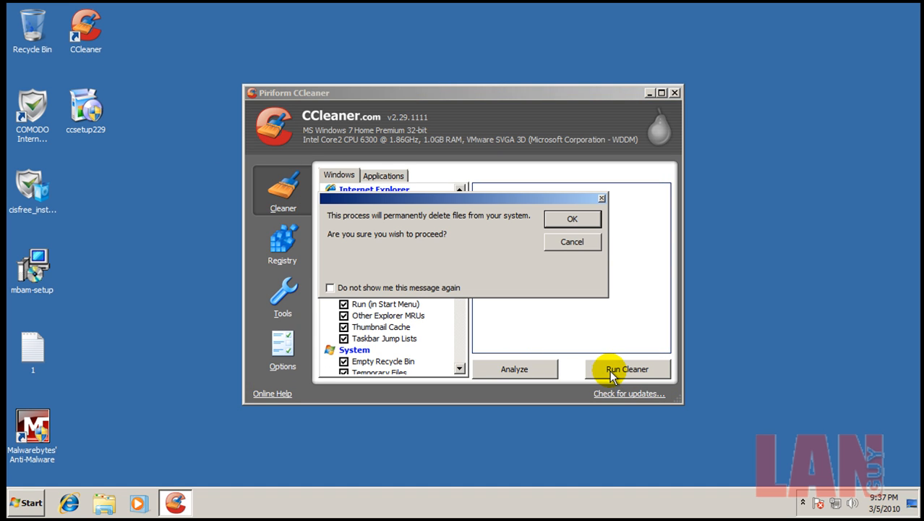
pyautogui.click(572, 218)
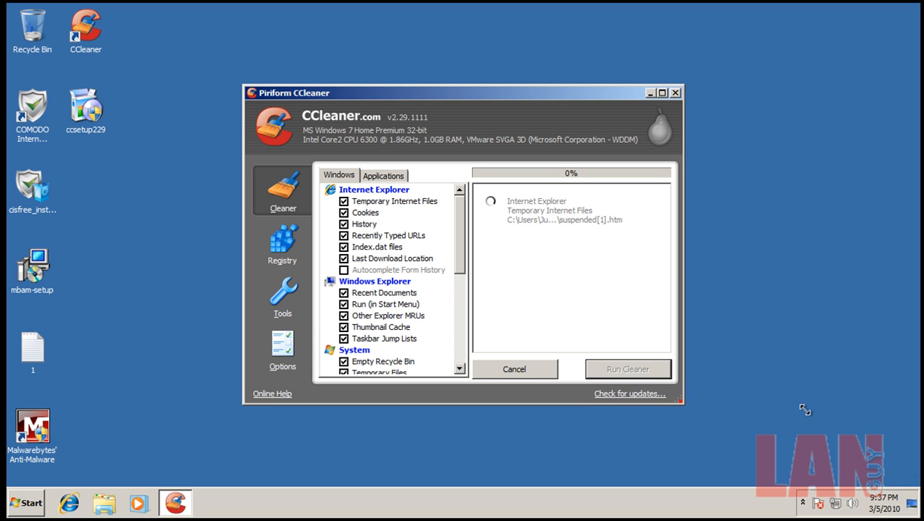
pyautogui.click(627, 368)
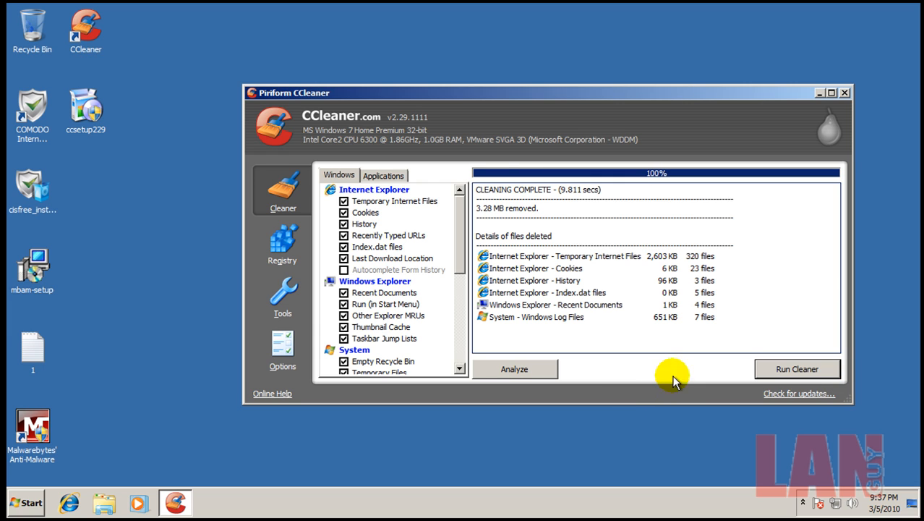
pyautogui.moveTo(821, 196)
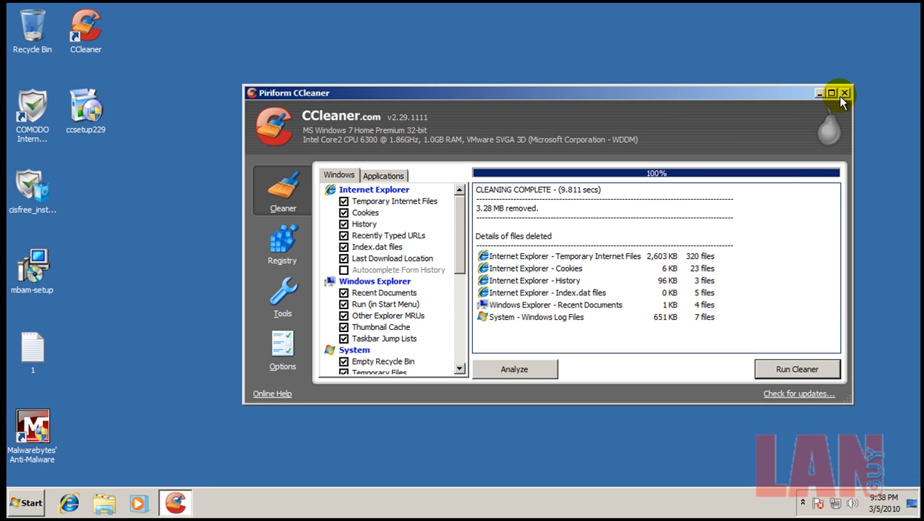
pyautogui.click(844, 92)
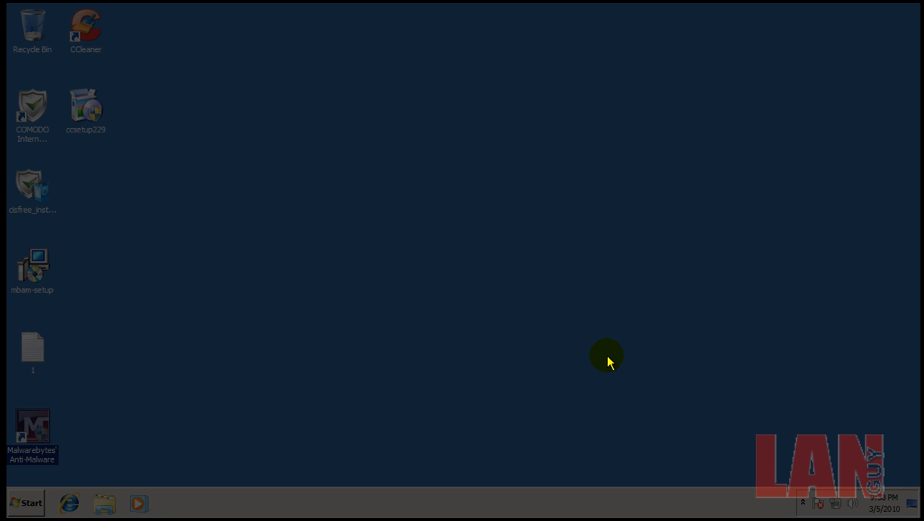
pyautogui.moveTo(676, 441)
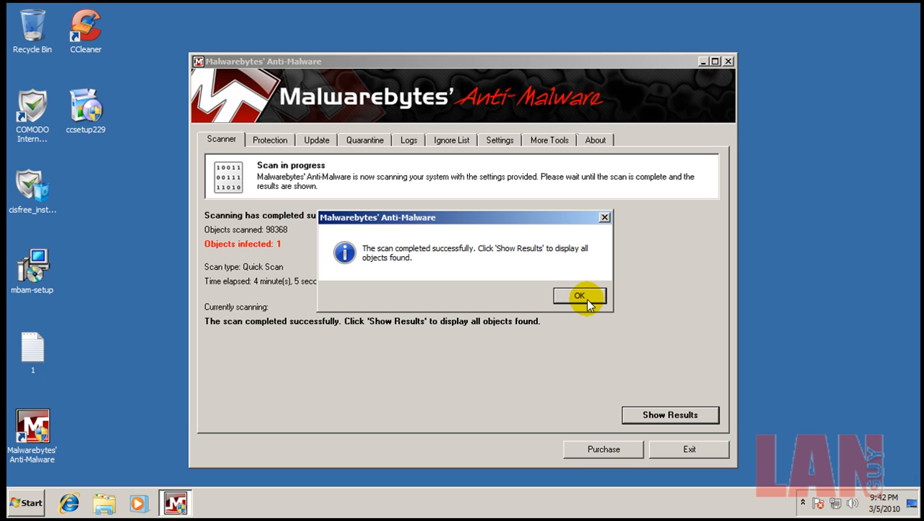
# Step: Show the rescan results and select the single Backdoor.Bot EFBE.tmp detection with its full Temp path visible
pyautogui.click(578, 295)
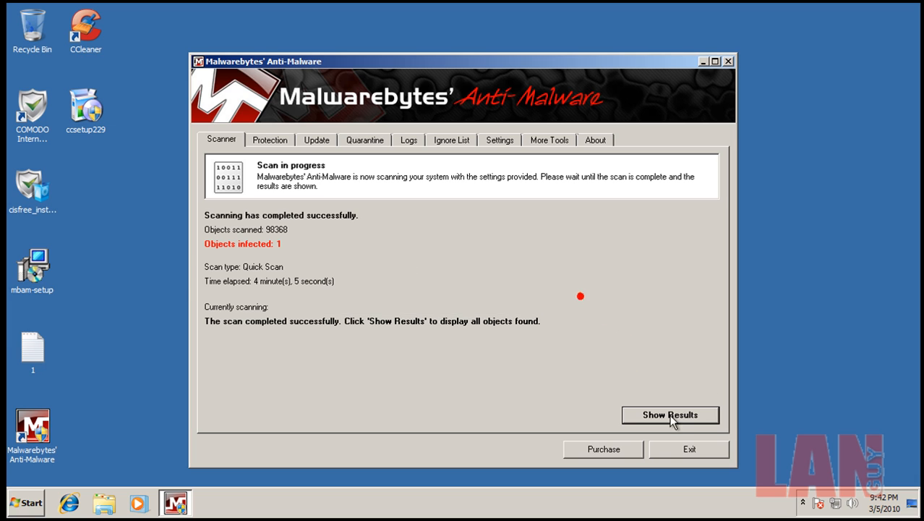
pyautogui.click(670, 414)
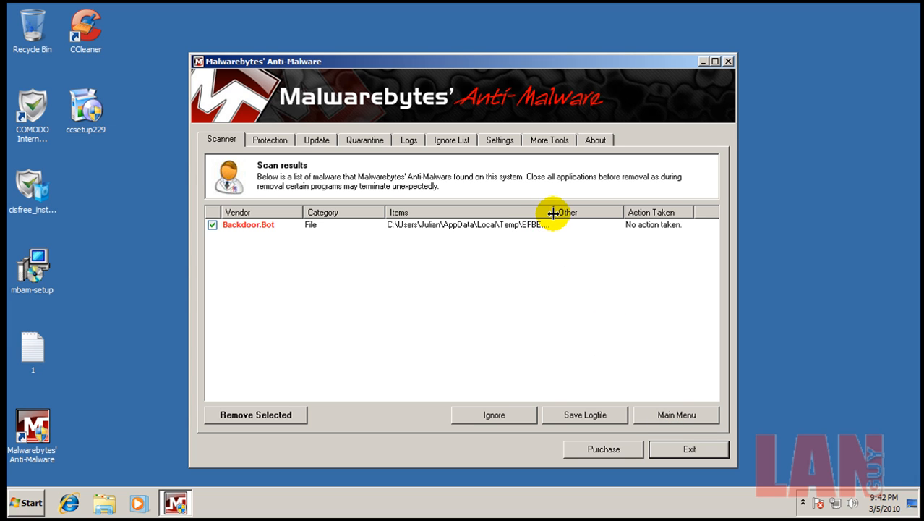
pyautogui.moveTo(551, 211); pyautogui.dragTo(565, 231)
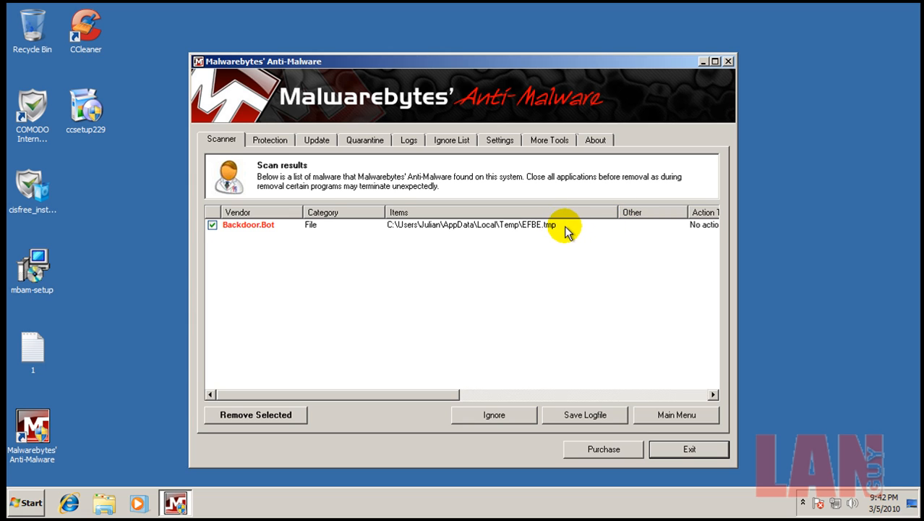
pyautogui.click(463, 224)
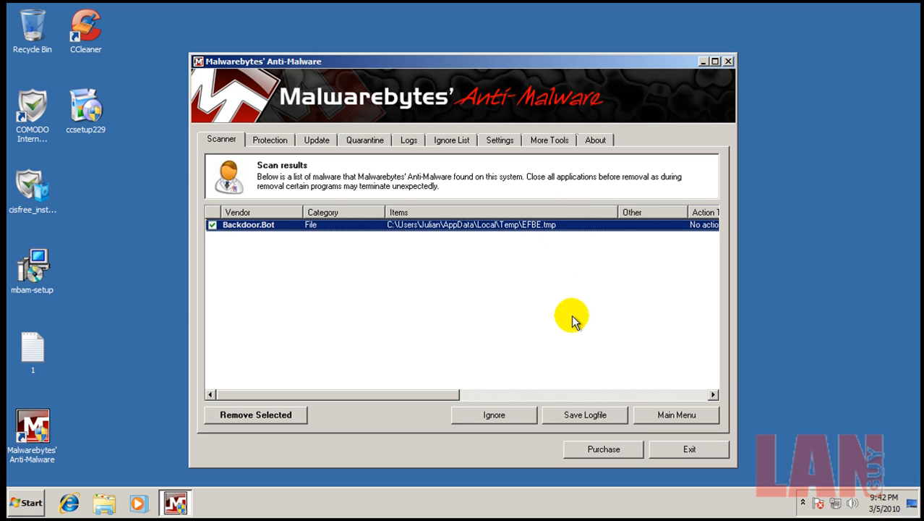
pyautogui.moveTo(720, 427)
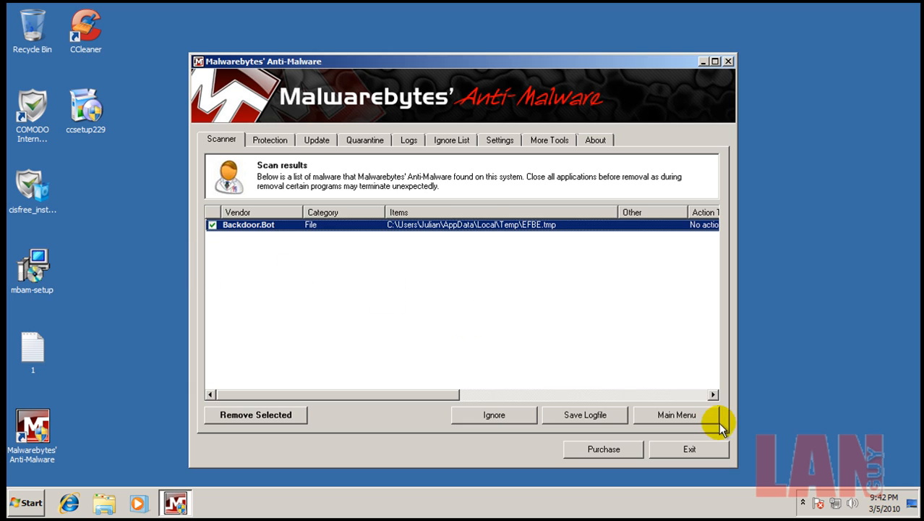
pyautogui.click(803, 503)
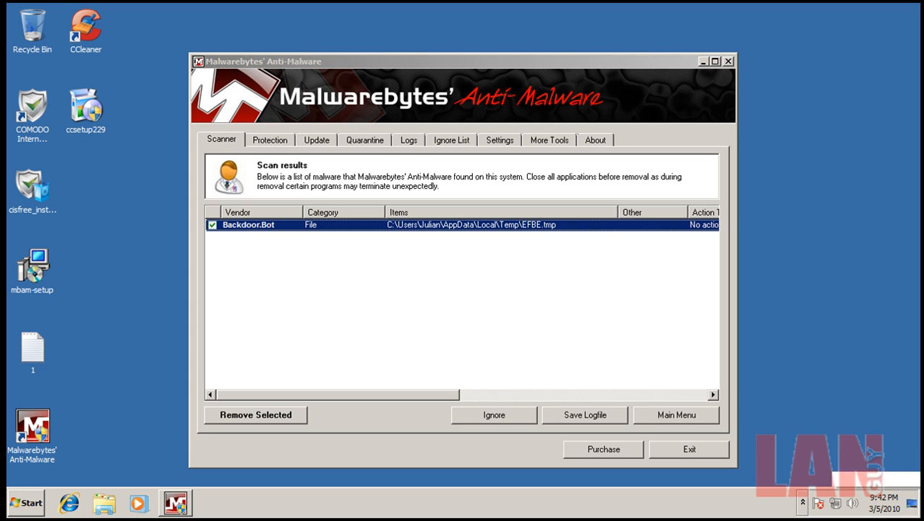
pyautogui.moveTo(882, 503)
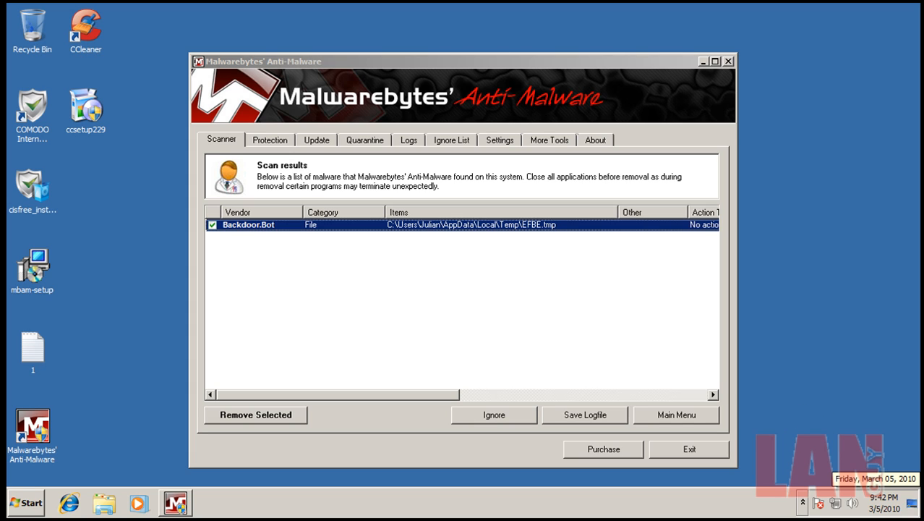